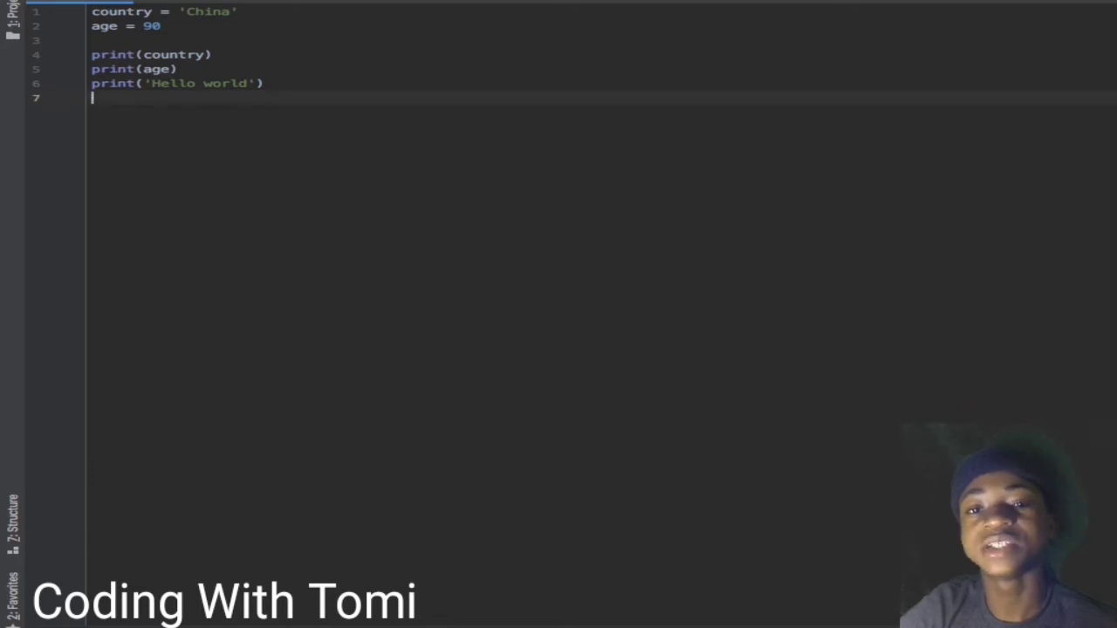
mouse_move(123, 134)
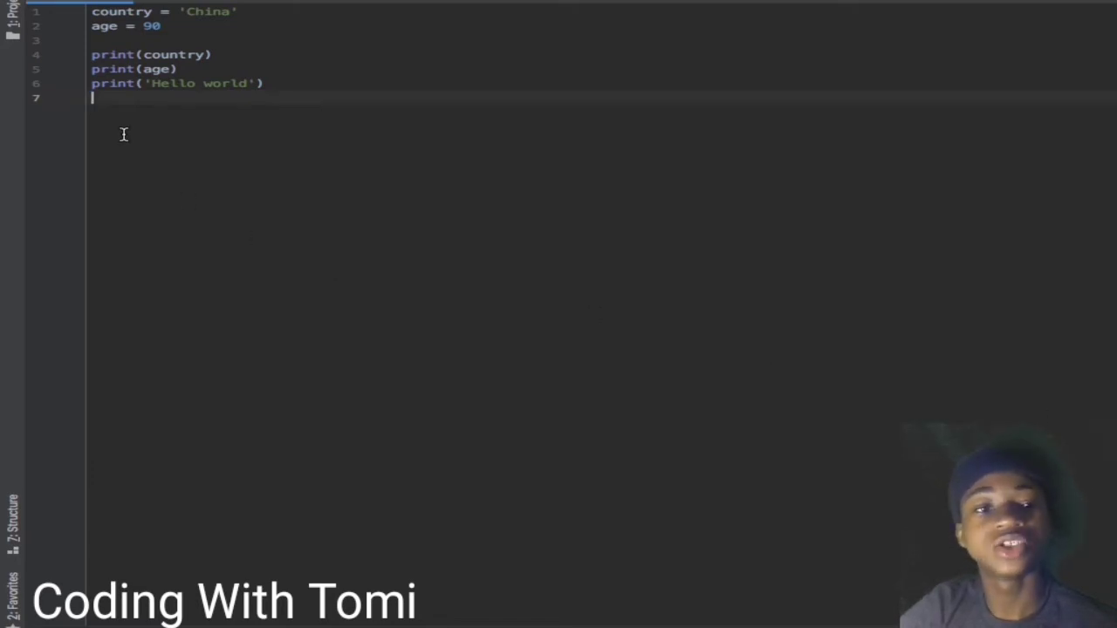
Step: Delete all the earlier country, age and print code, leaving an empty file
key("ctrl+a")
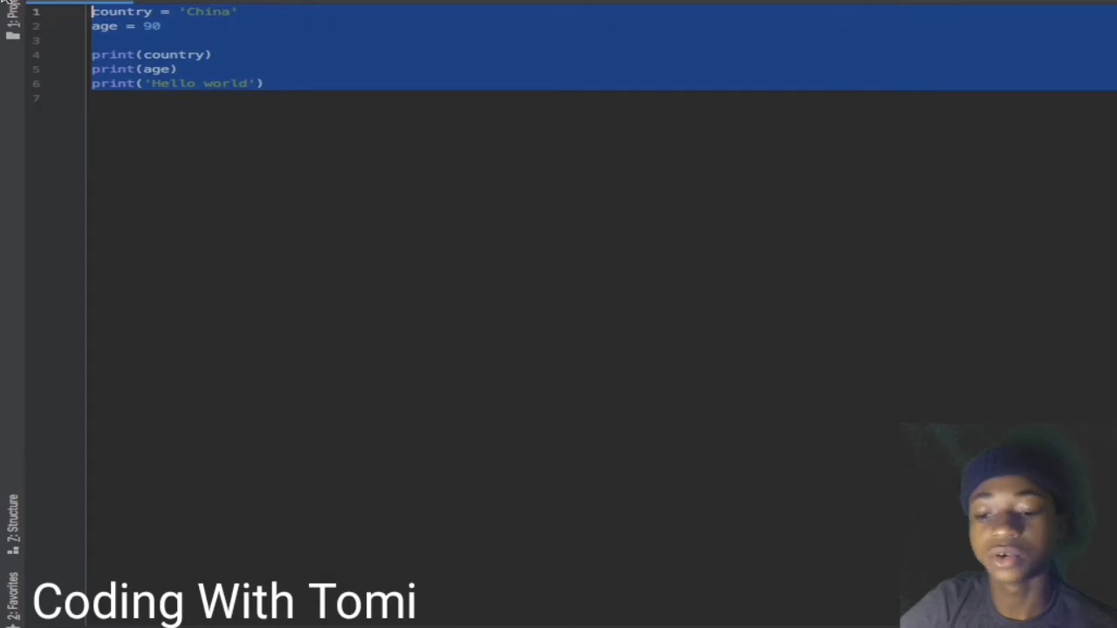
key("Delete")
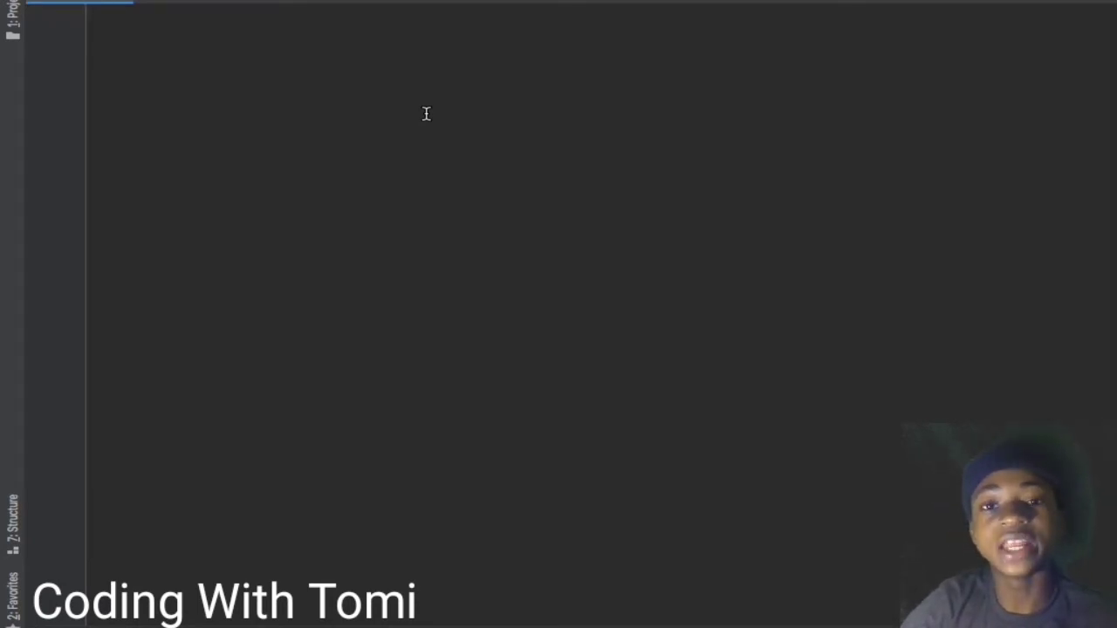
Step: Write name = input('Enter Your Name: ') on line 1 and start a new line
type("name =")
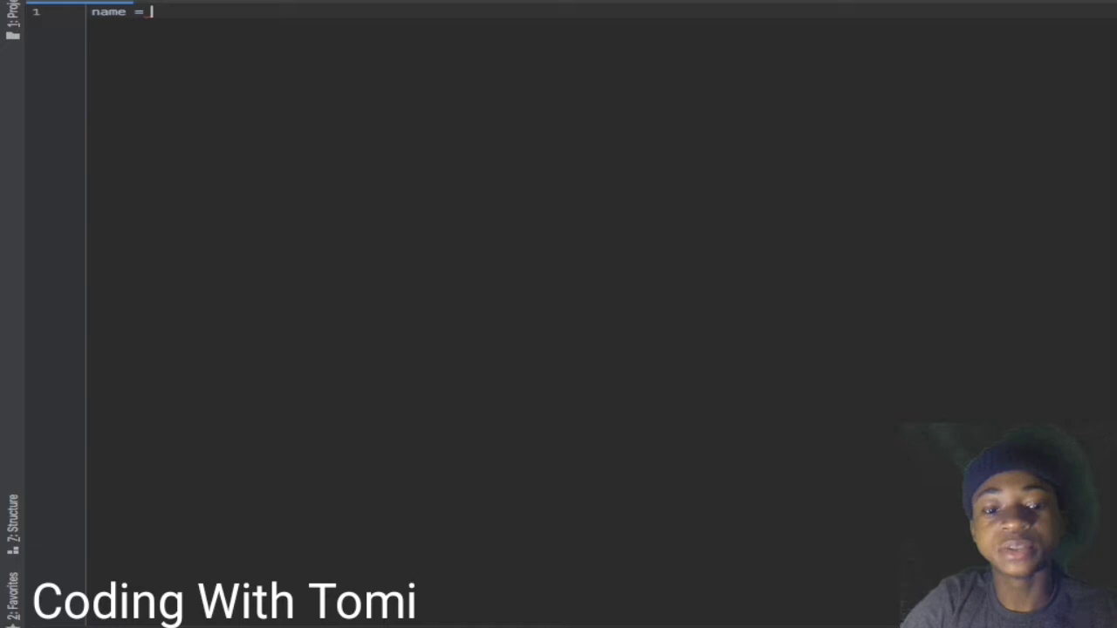
type("in")
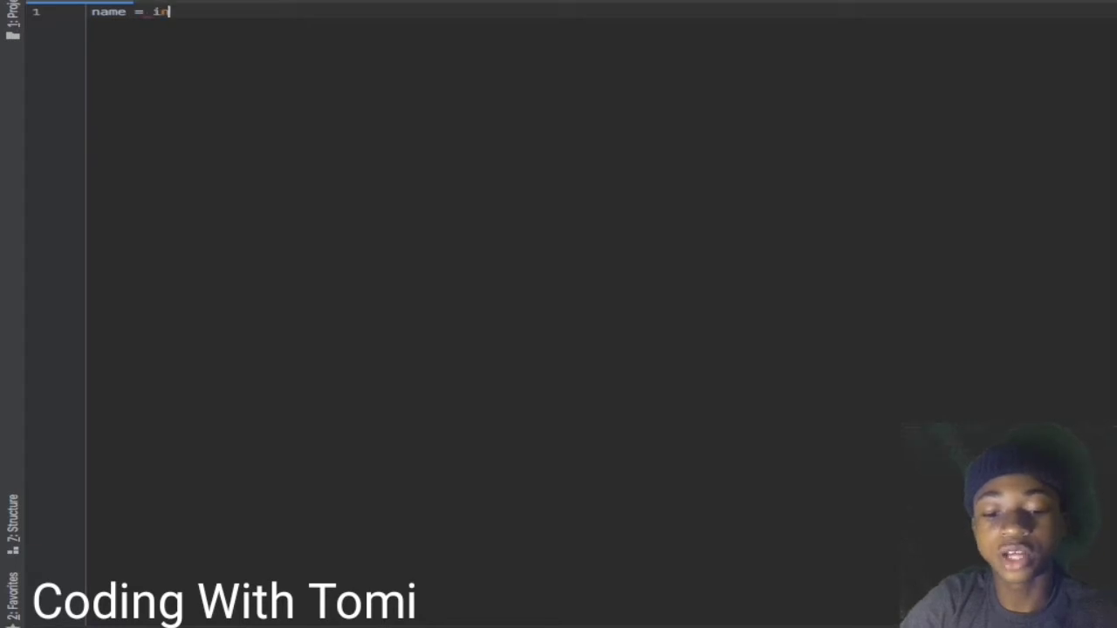
type("put()")
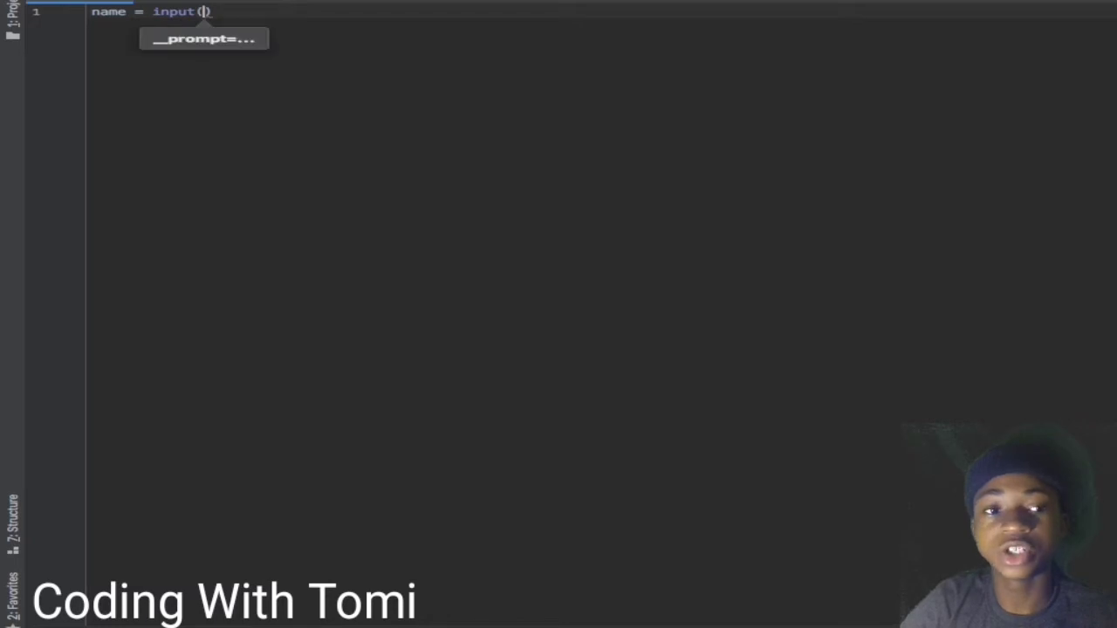
type("'")
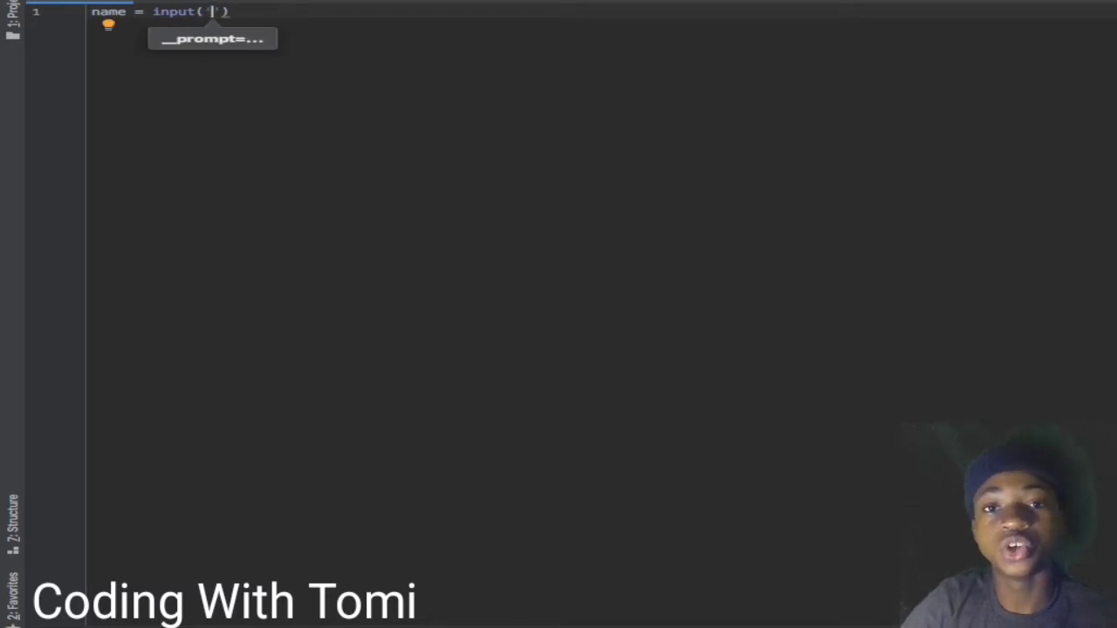
type("e")
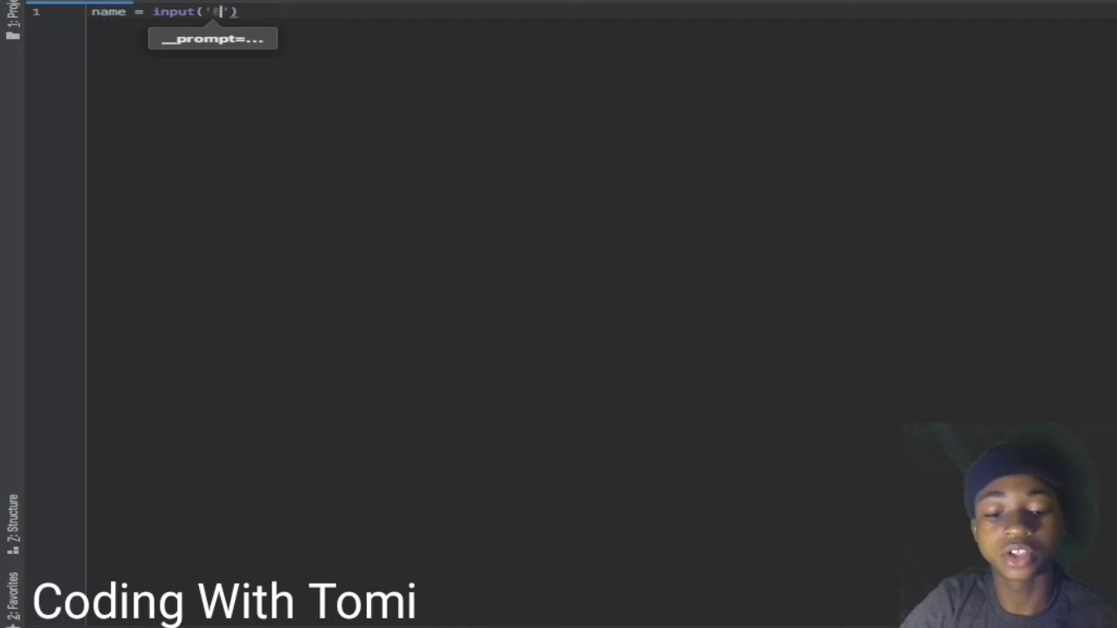
type("Enter y")
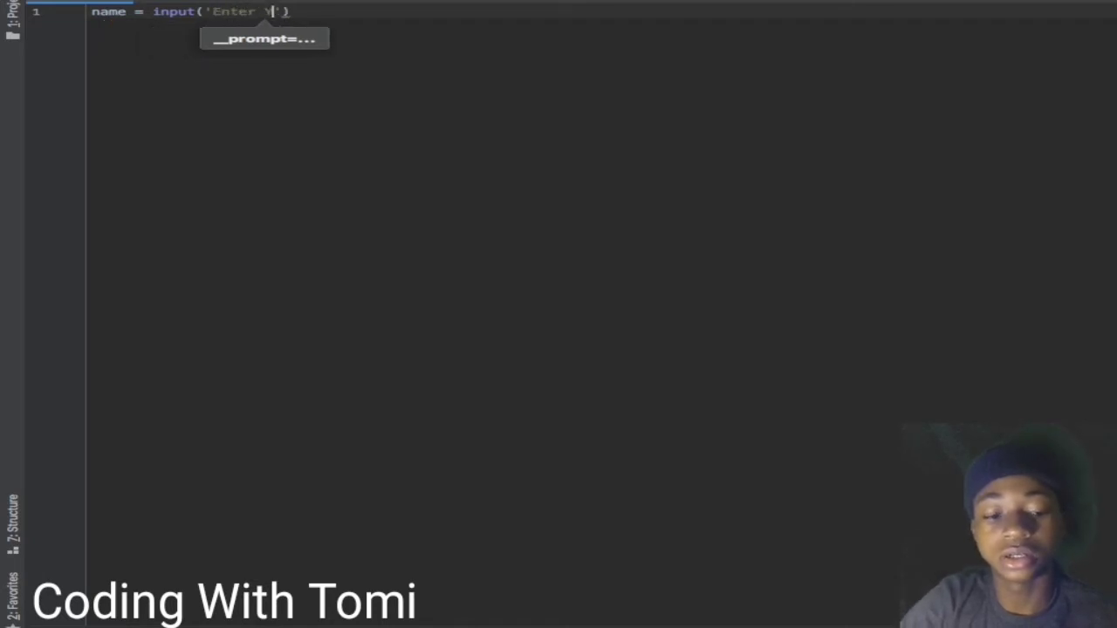
type("our Nam")
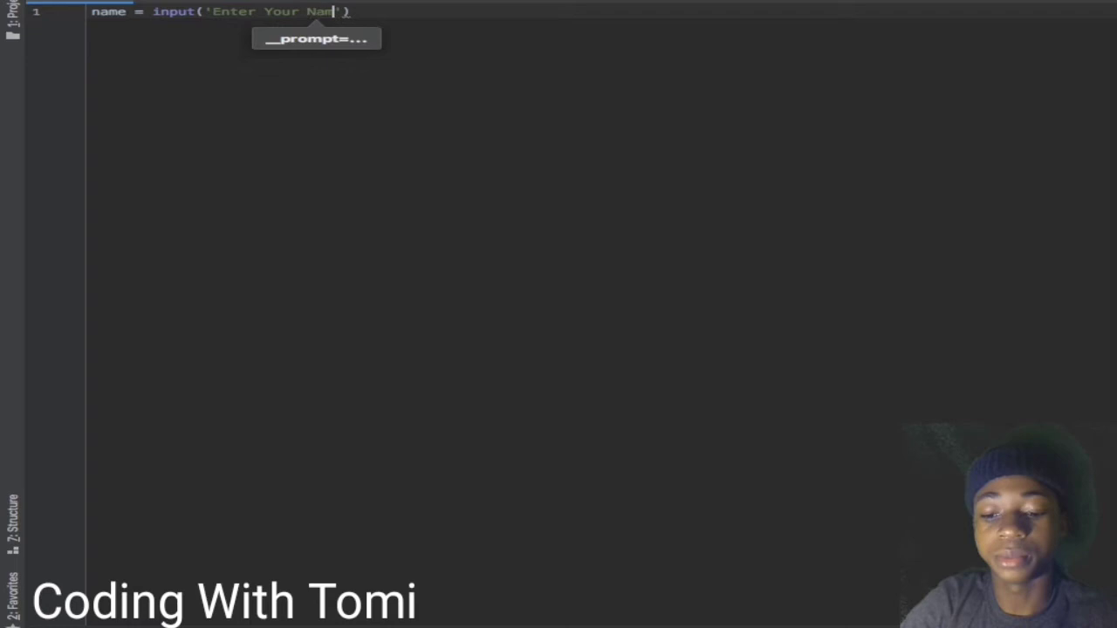
type("e:")
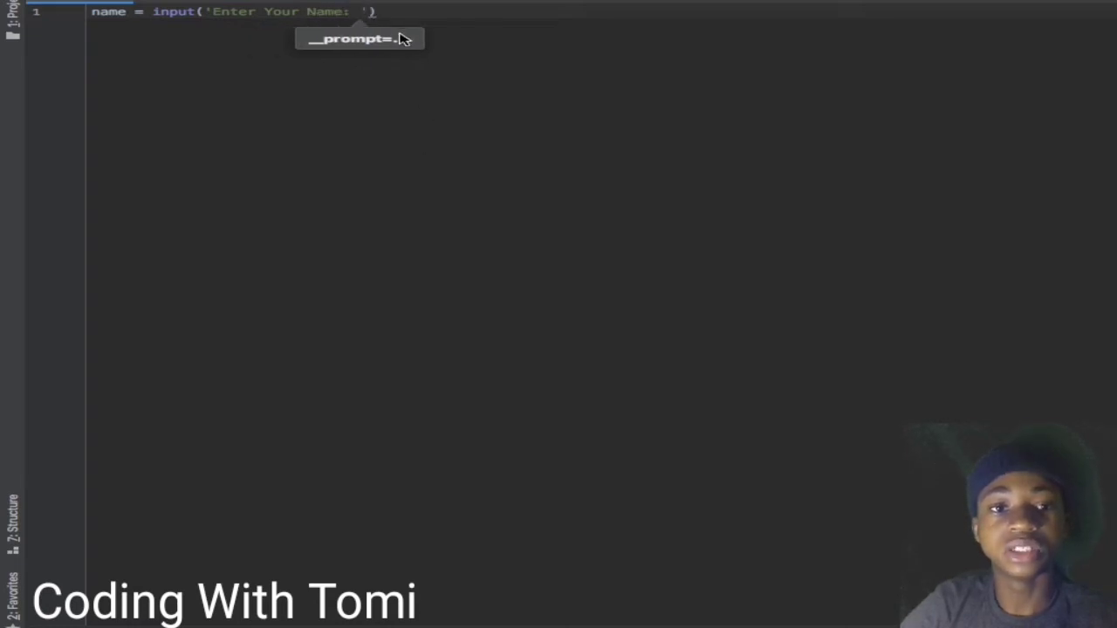
key("Return")
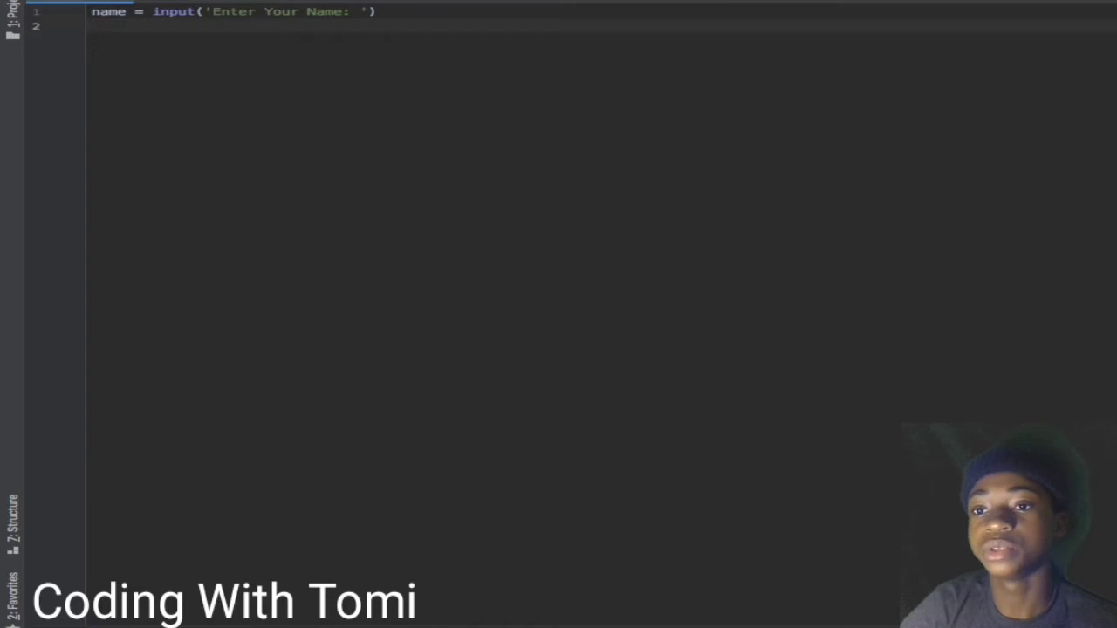
Step: Run the script and submit a name at the 'Enter Your Name: ' prompt
key("shift+f10")
type("tomi")
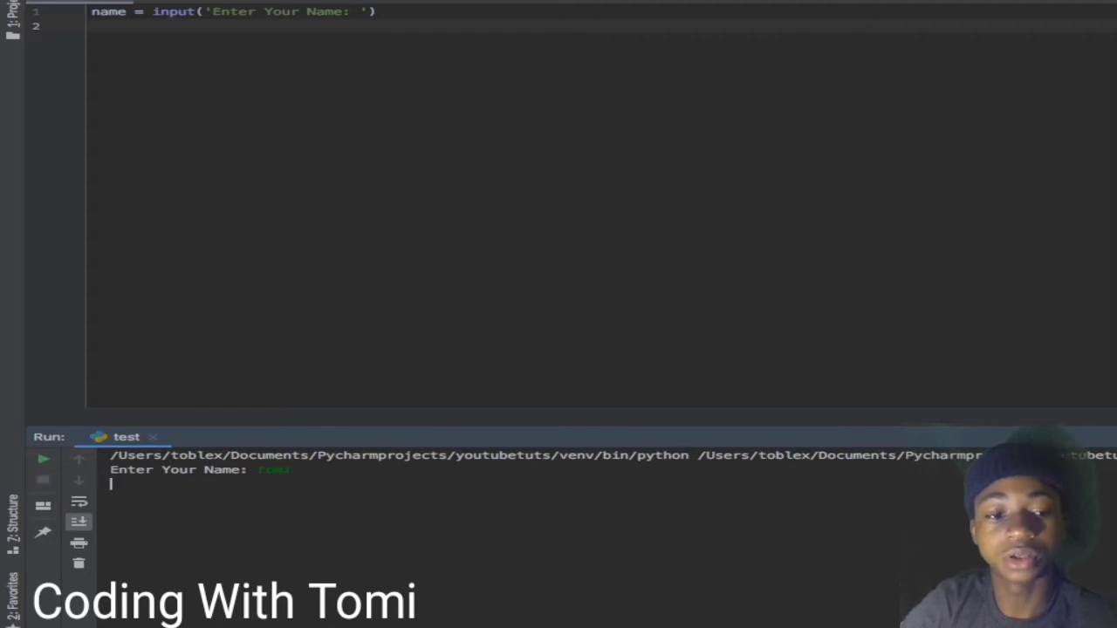
key("Return")
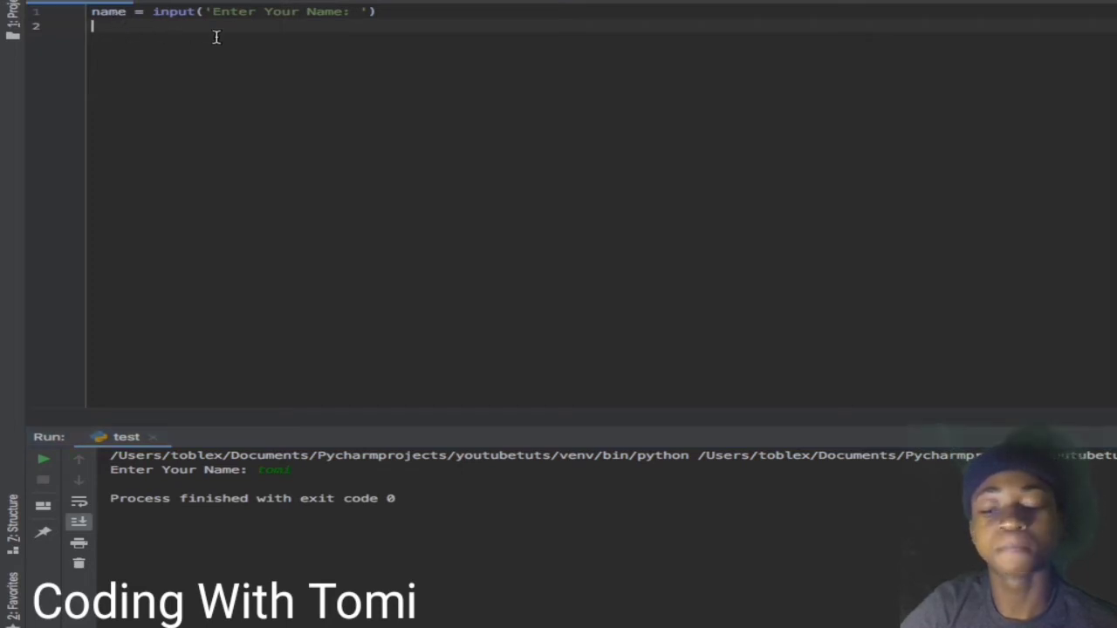
Step: Add print(name) and rerun the script so the entered name 'tomi' is echoed
type("pri")
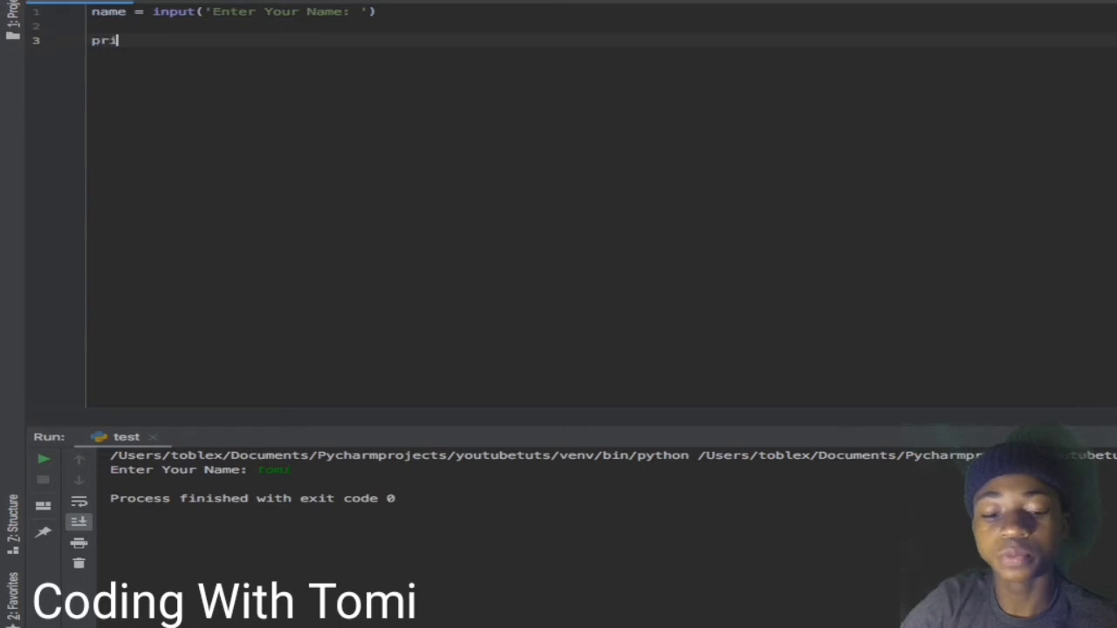
type("nt")
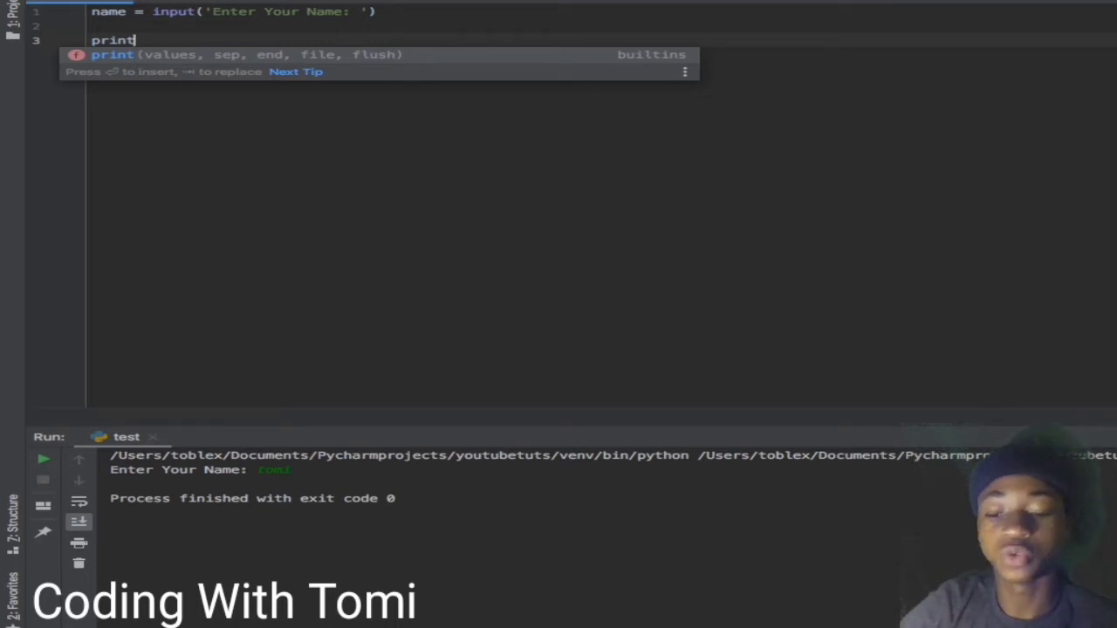
type("(name)")
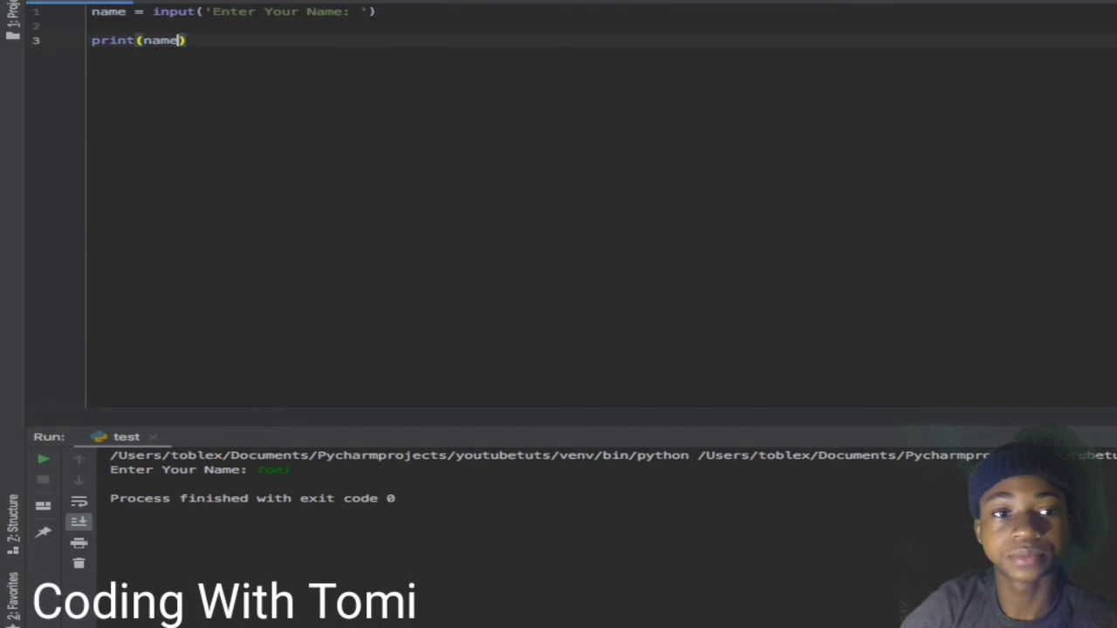
mouse_move(289, 423)
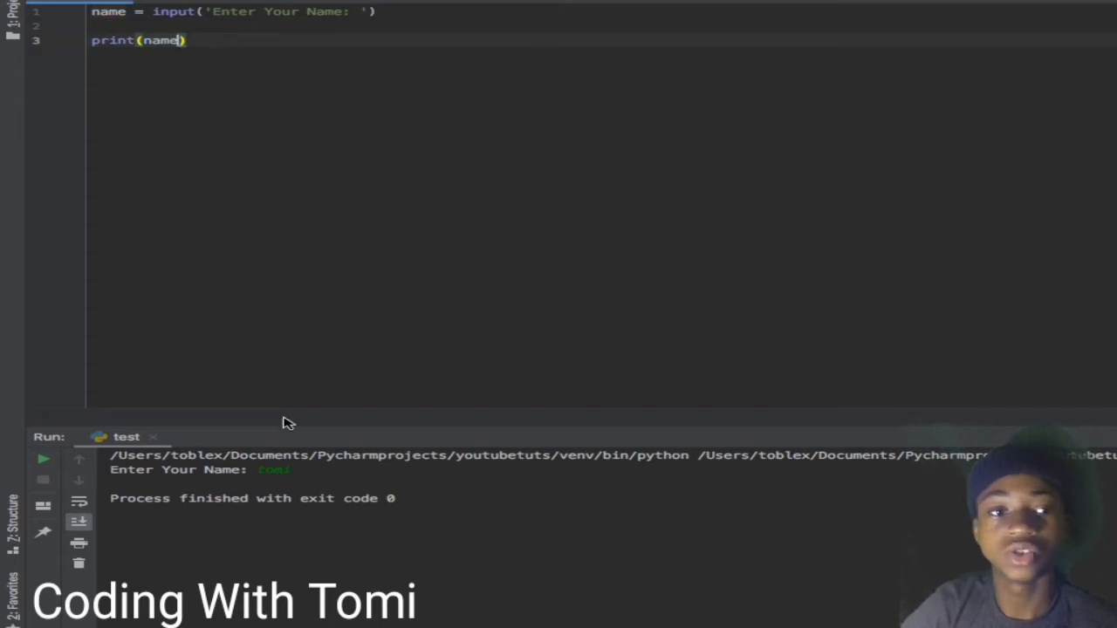
left_click(43, 458)
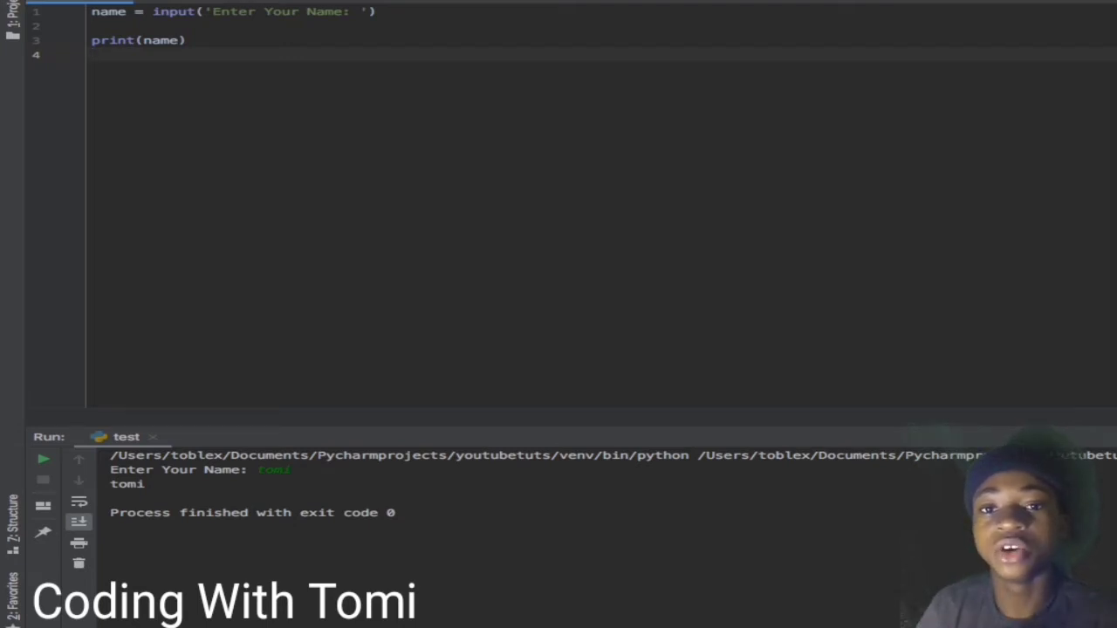
left_click(92, 54)
type("'Hi g")
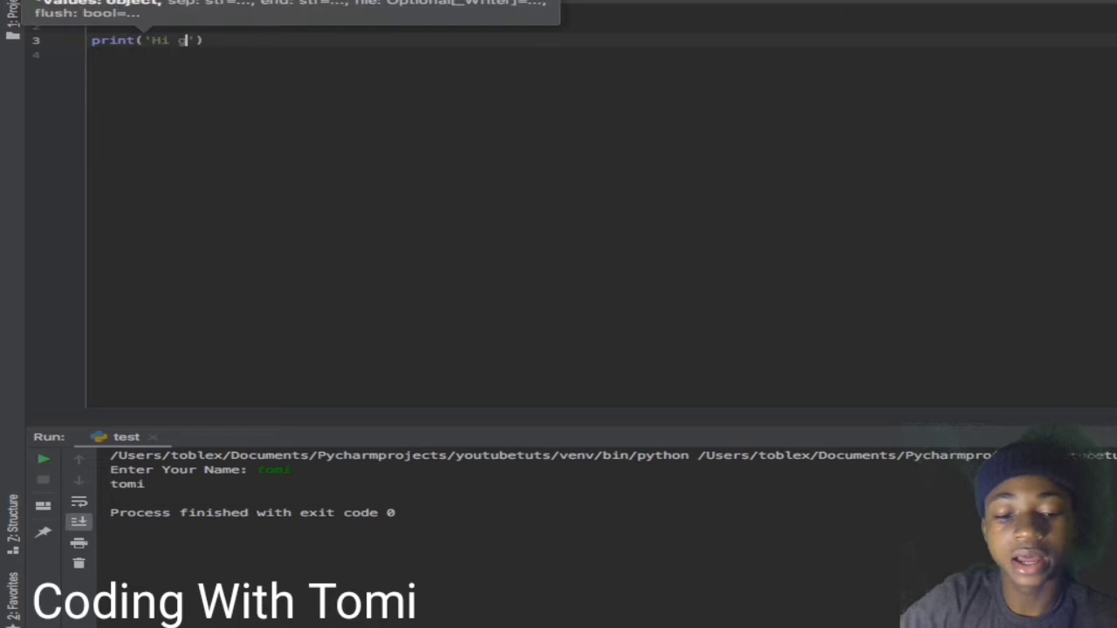
Step: Set n = 'Tomi' on line 2 and print 'Hi guys, my name is ' + n
type("uys")
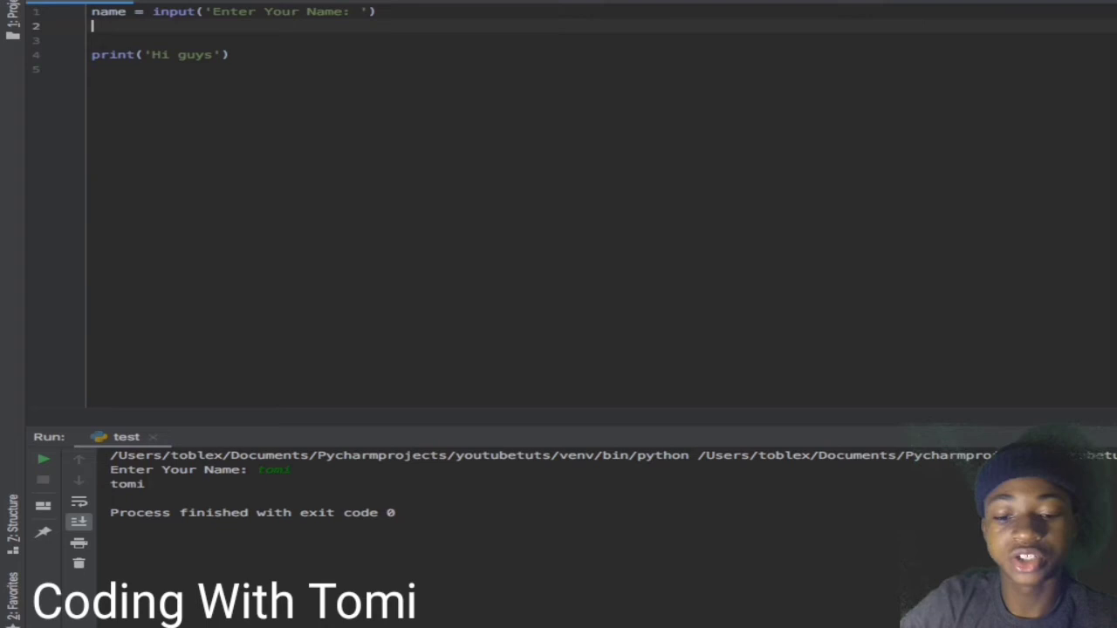
type("n =")
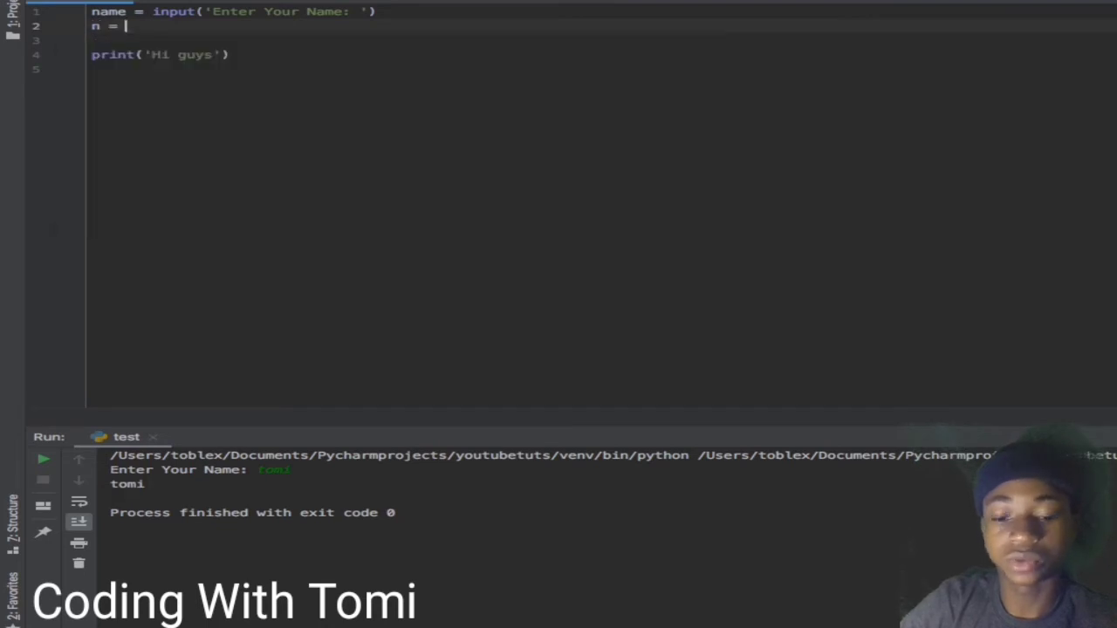
type("'Tomi")
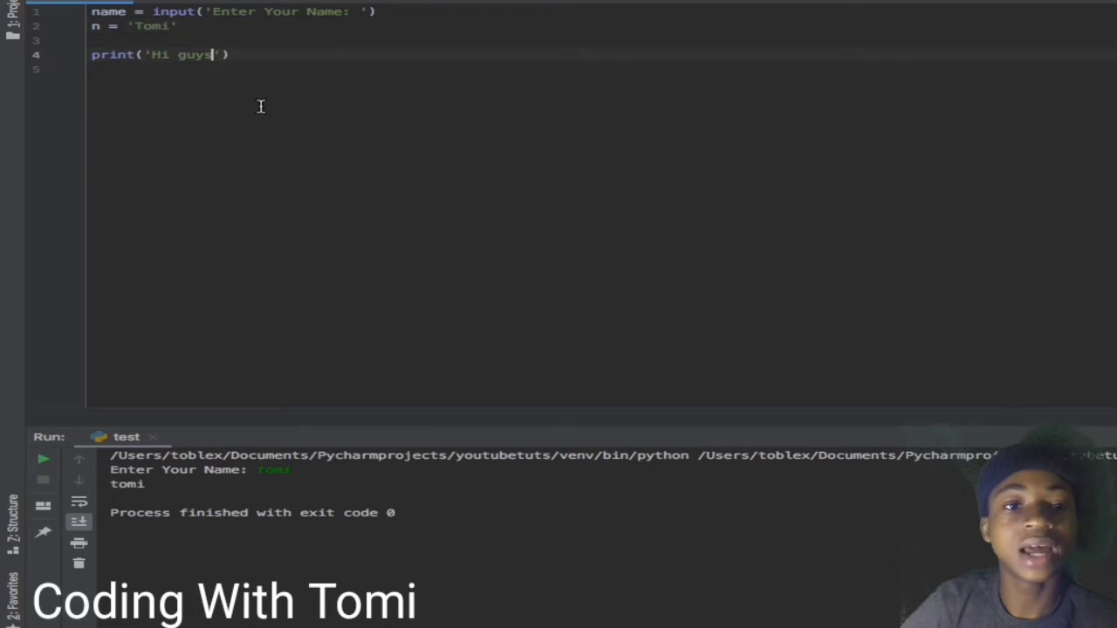
type(", my")
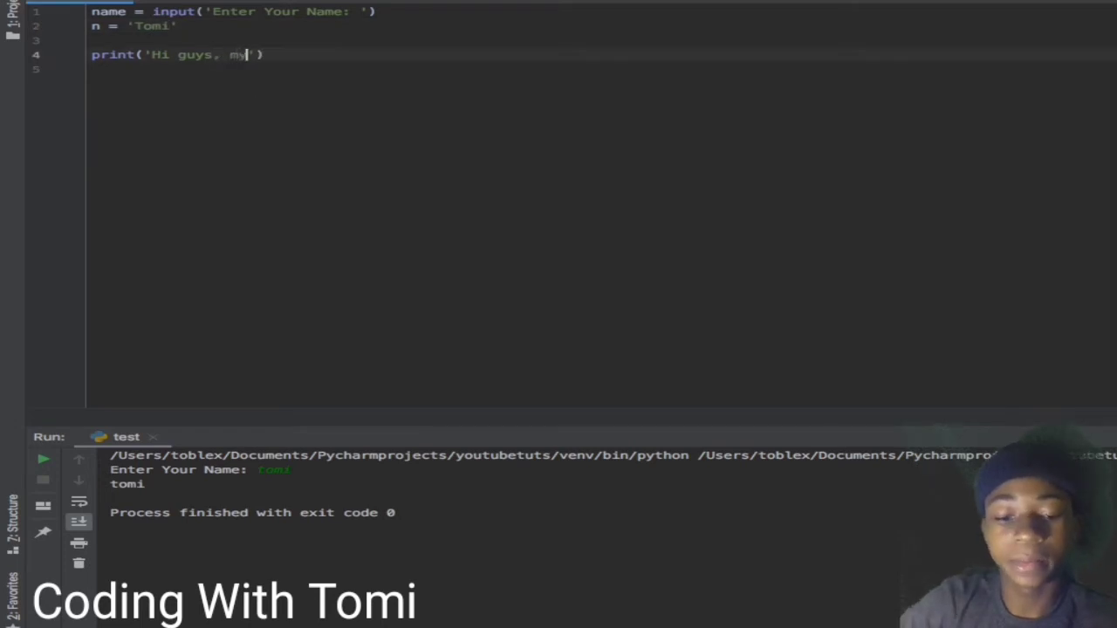
type("nam")
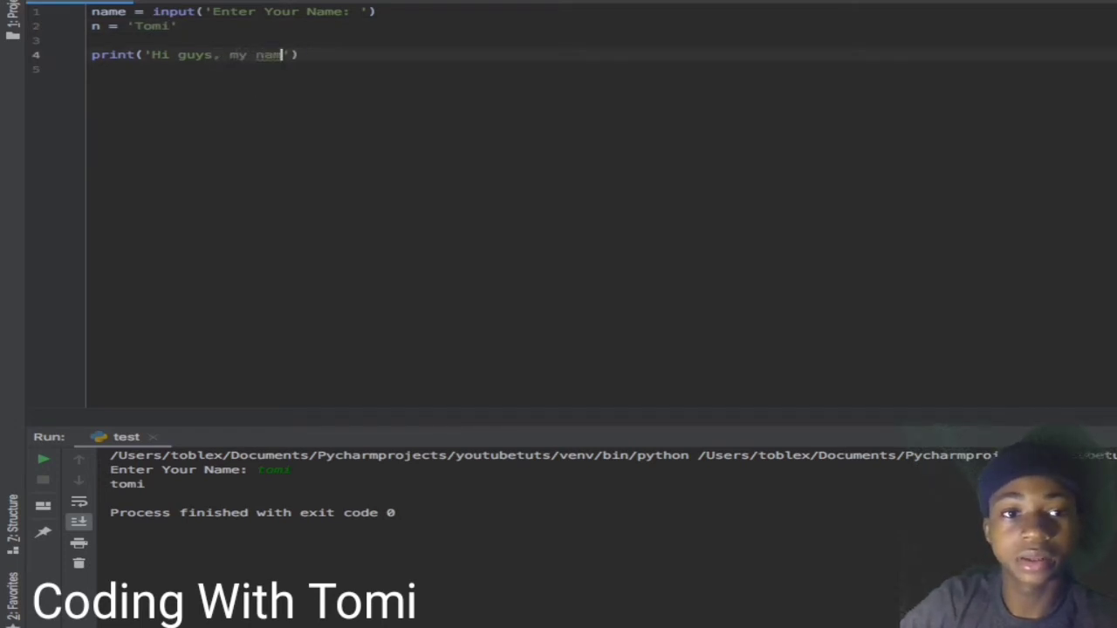
type("e is '")
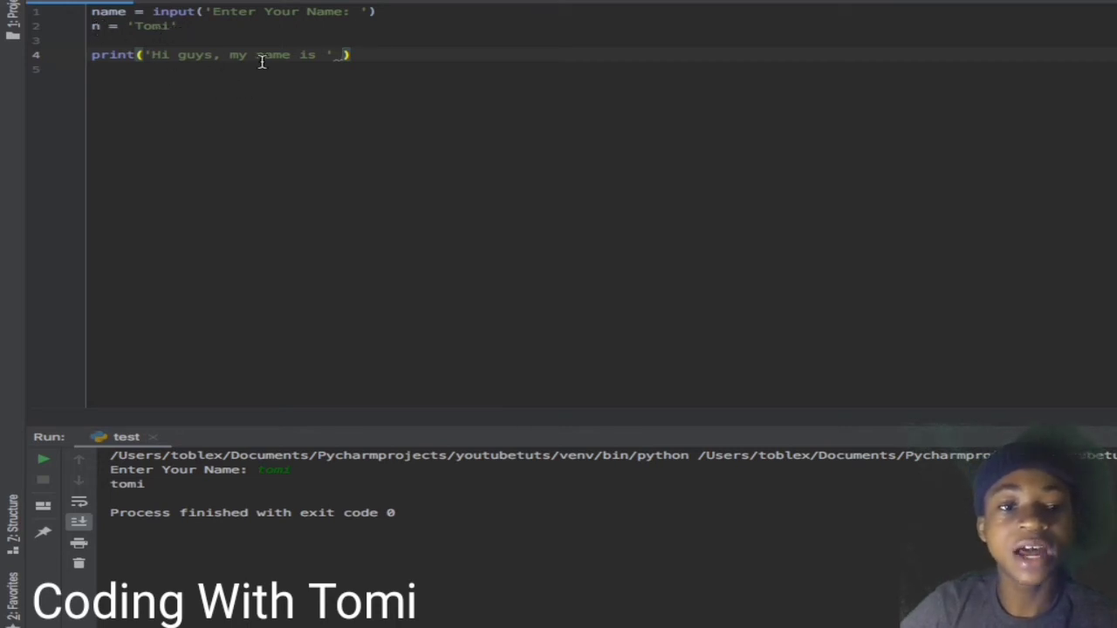
mouse_move(96, 26)
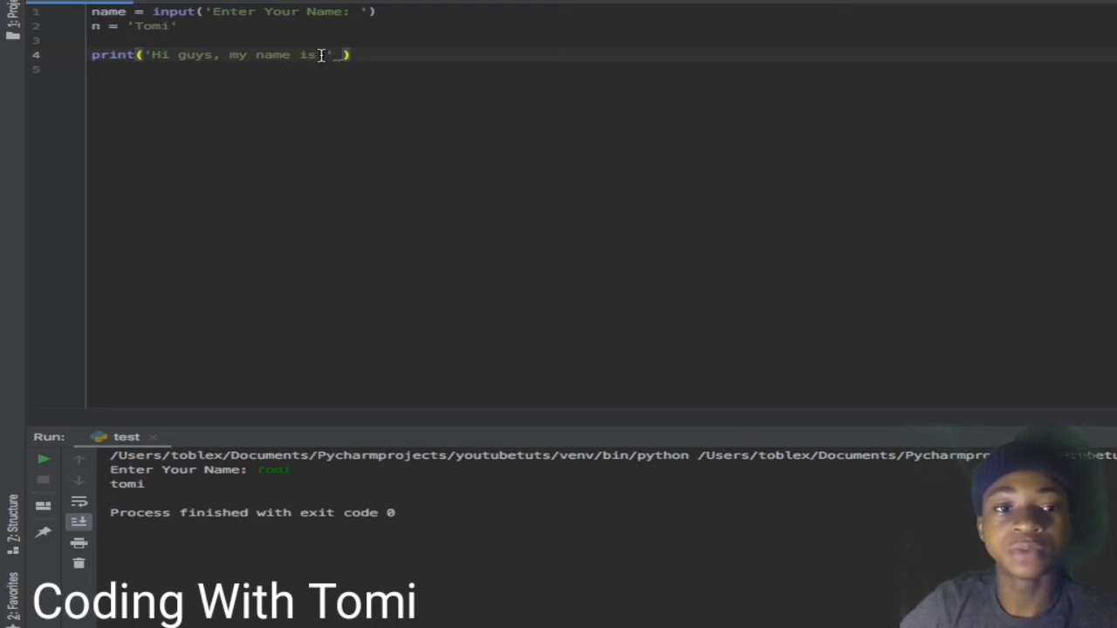
type("r")
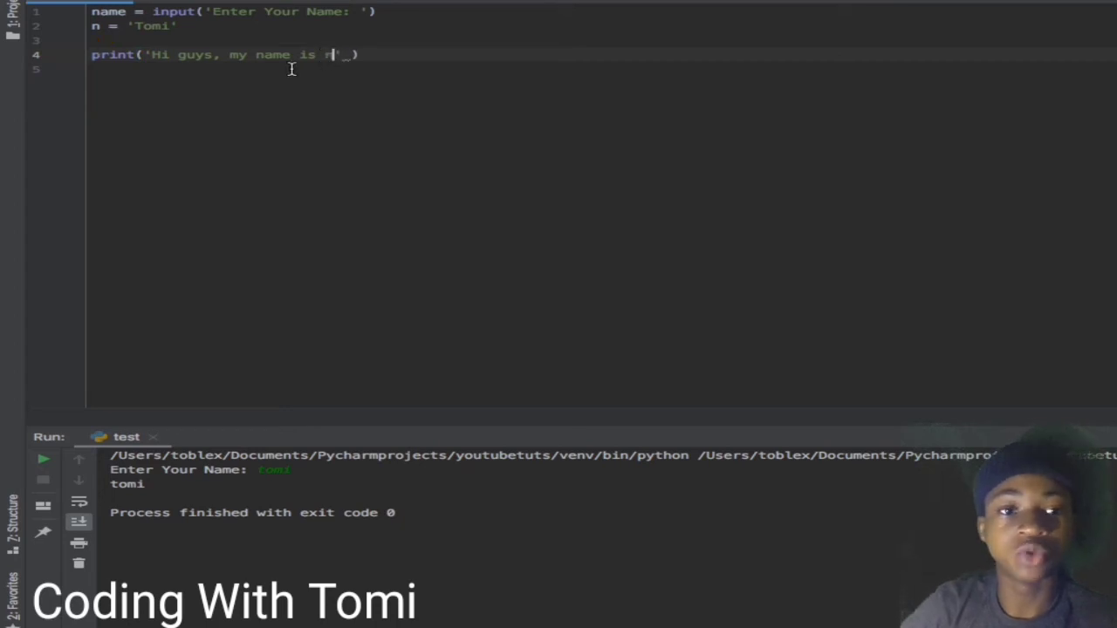
type("n")
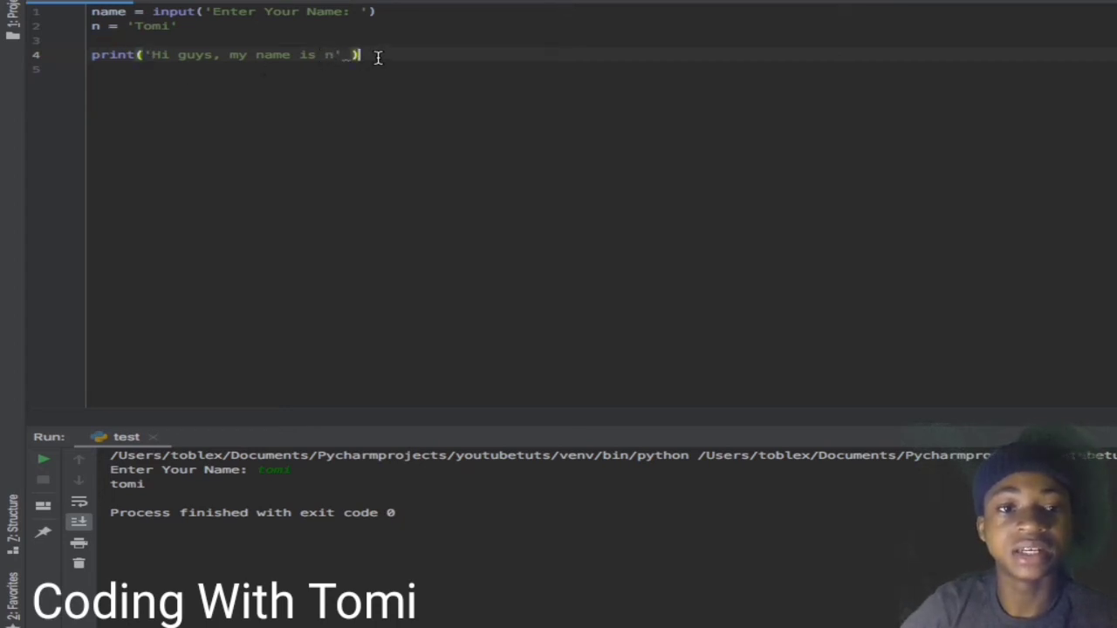
mouse_move(582, 79)
type("+ ")
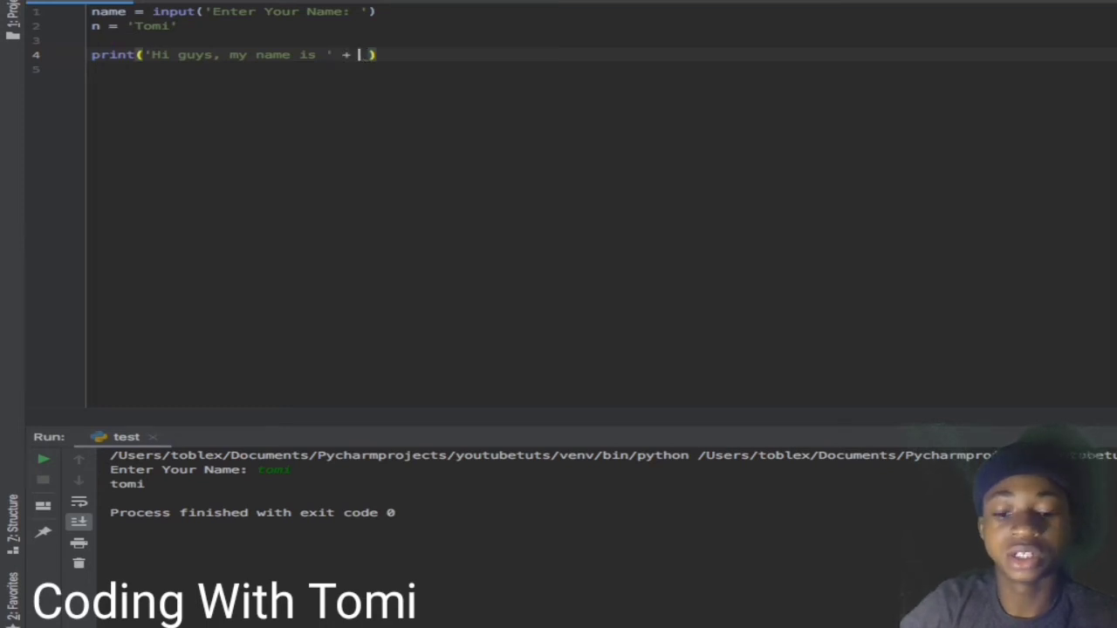
Step: Run to print 'Hi guys, my name is Tomi', then clear the file and begin typing name
type("n")
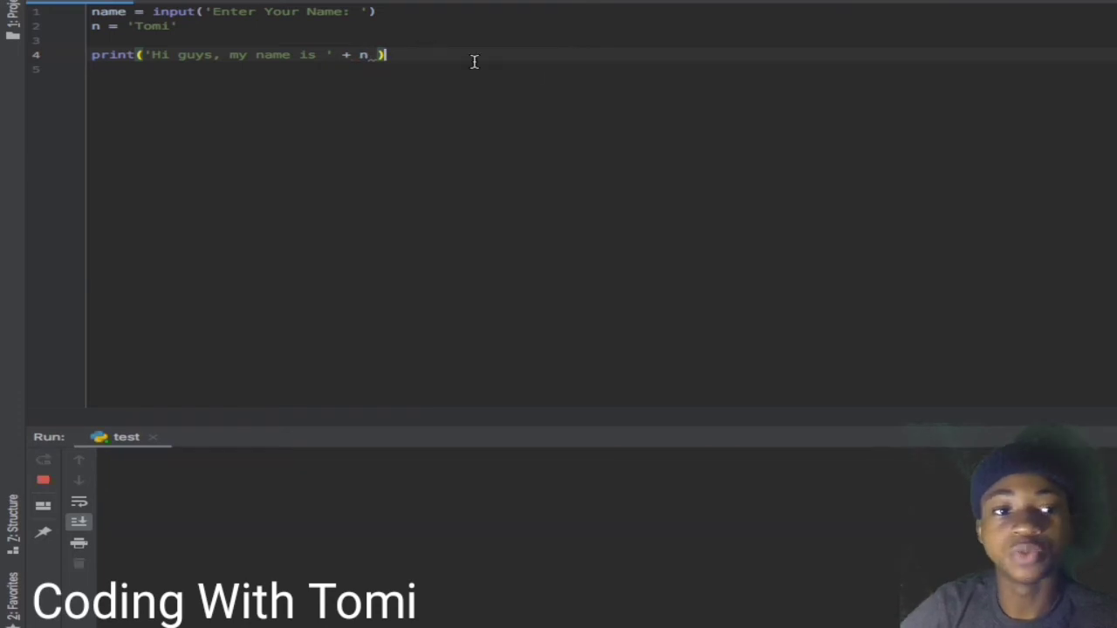
left_click(44, 459)
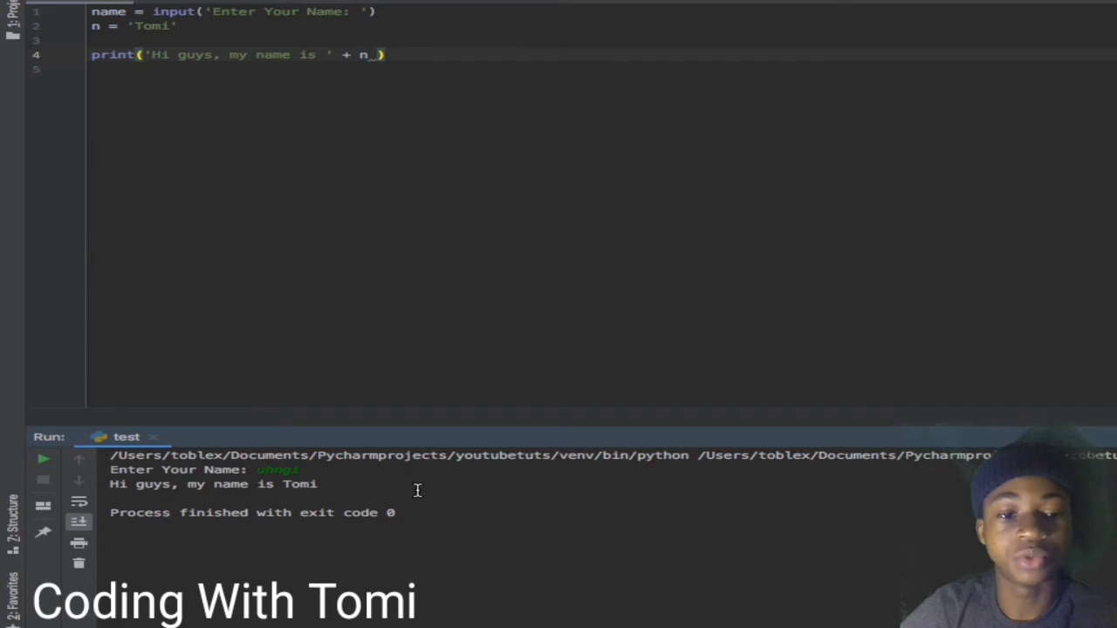
mouse_move(390, 49)
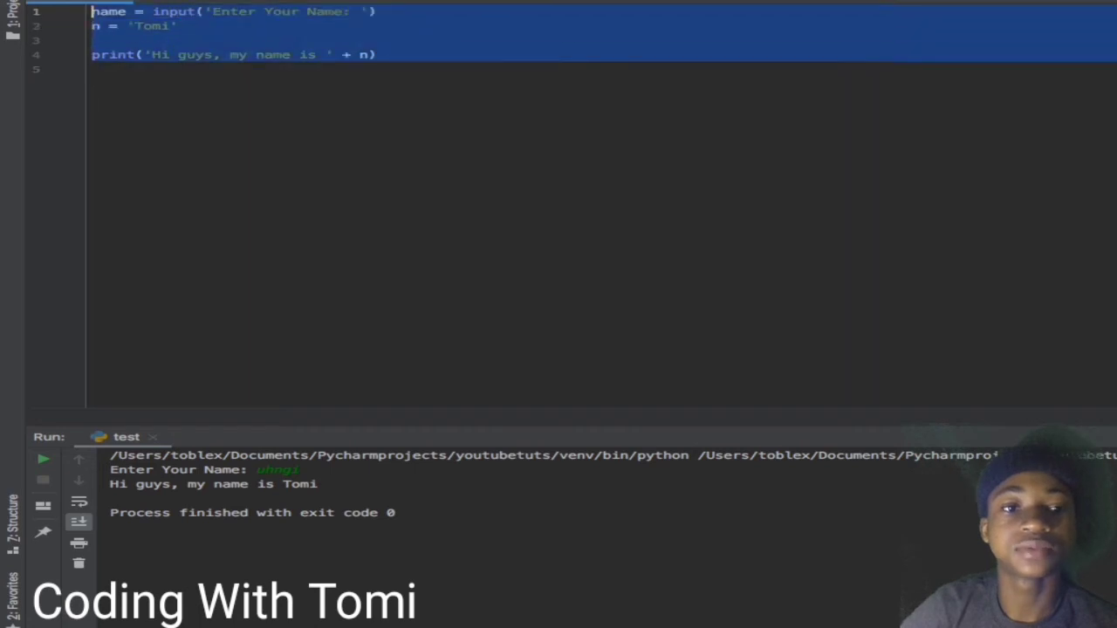
key("Delete")
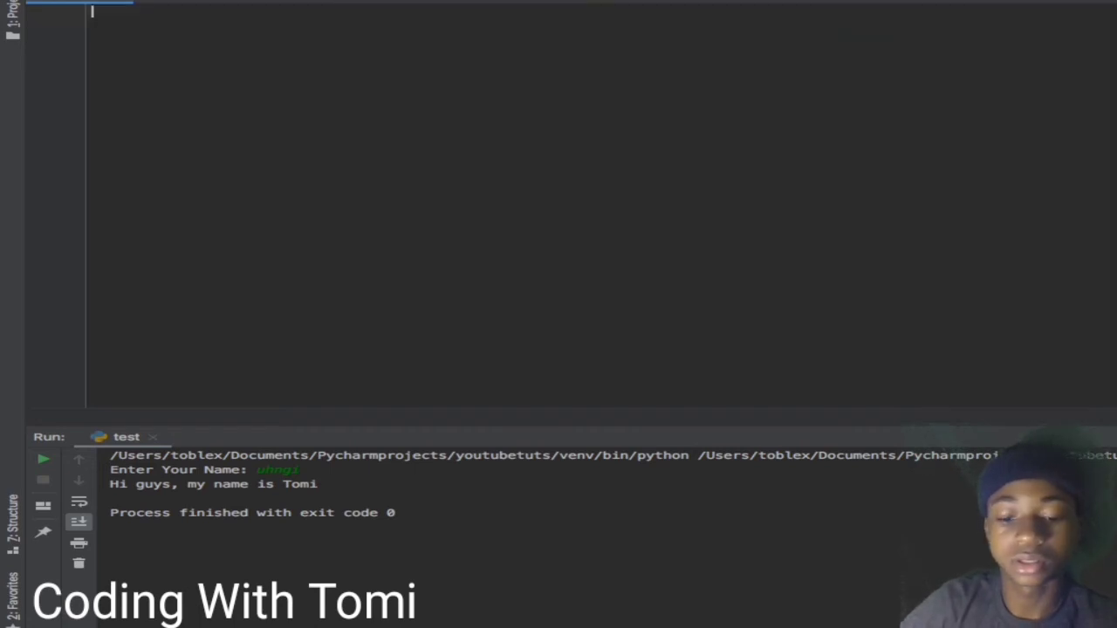
type("name")
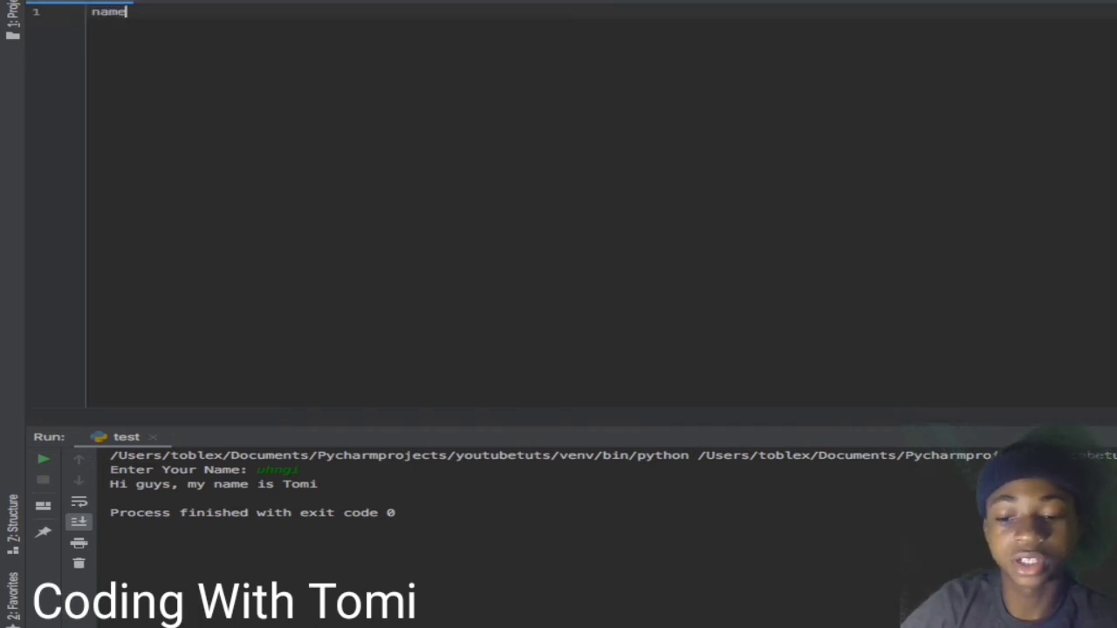
Step: Complete line 1 as name = input('Enter Your Name:')
type("= input(")
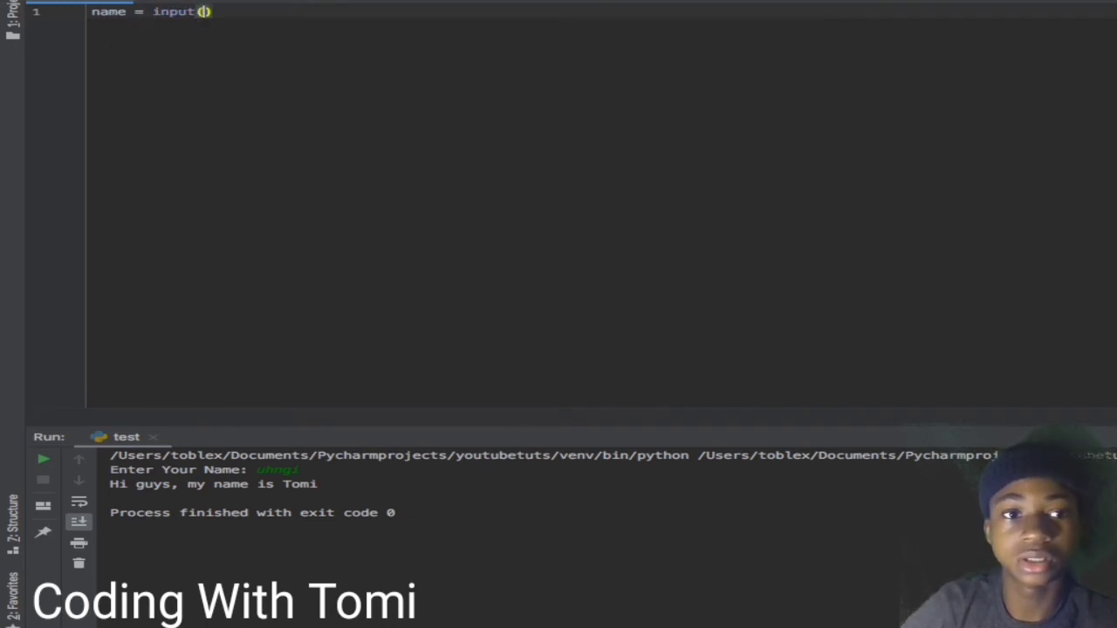
type("'E'")
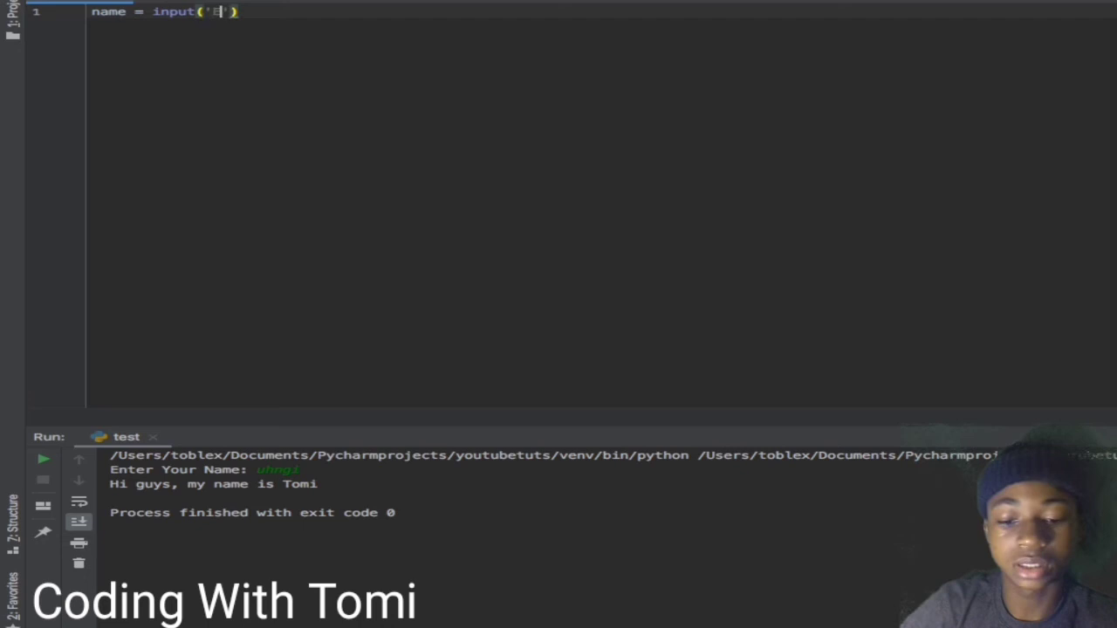
type("nter a")
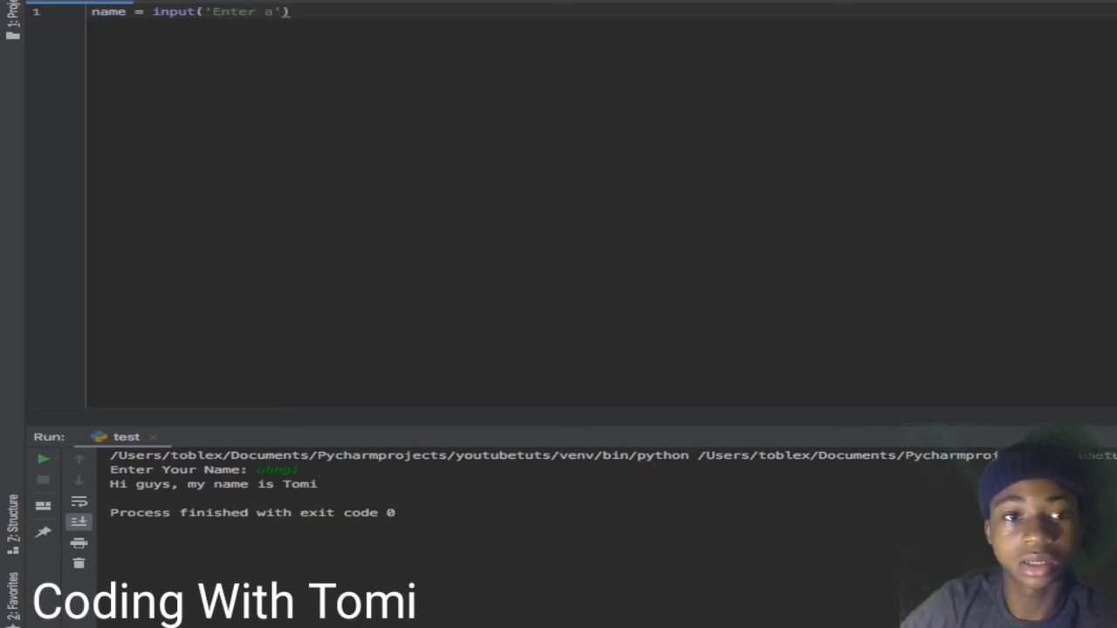
type("Your")
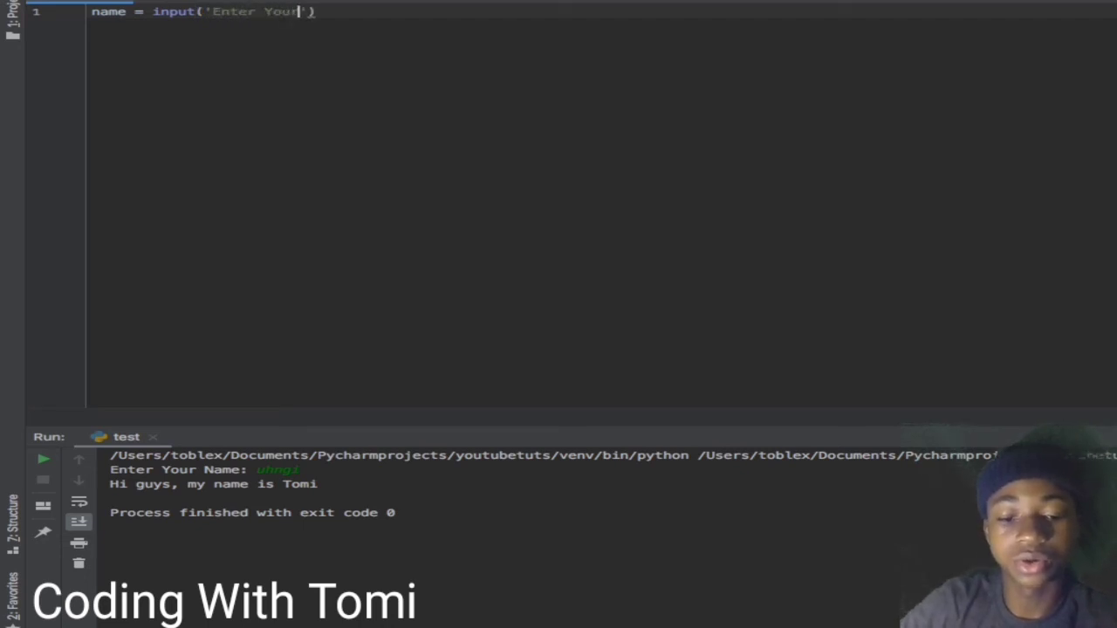
type("n")
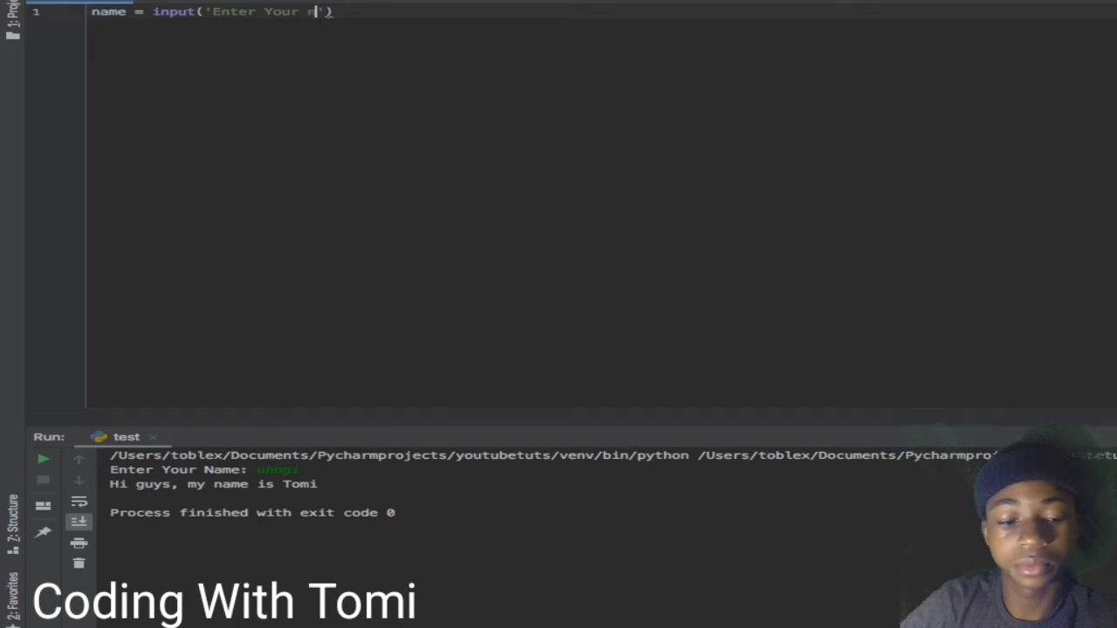
type("N")
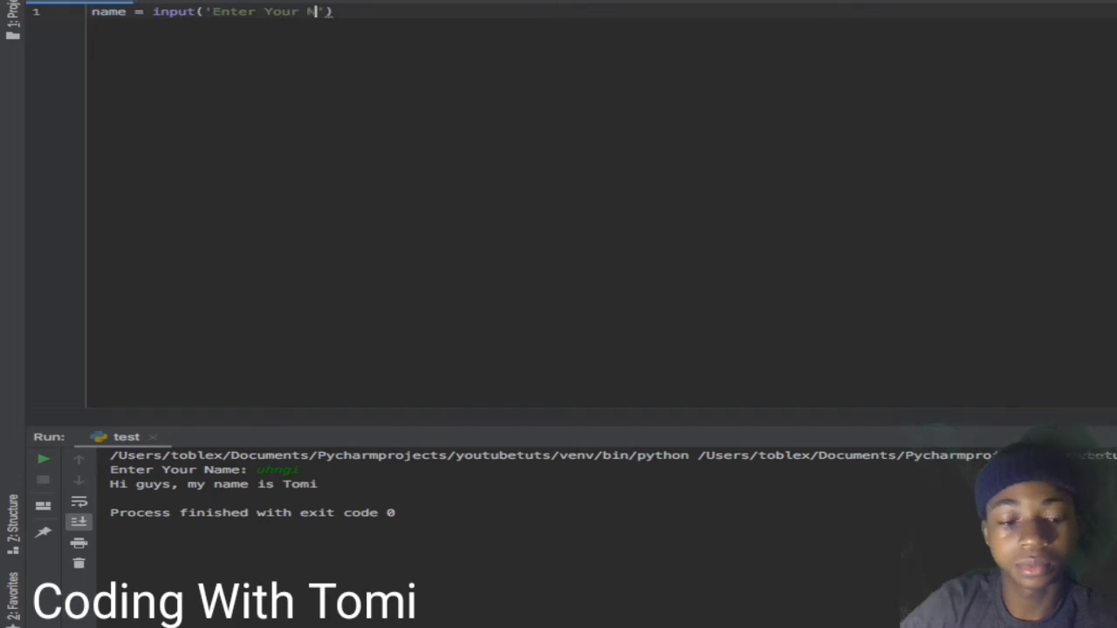
type("ame:")
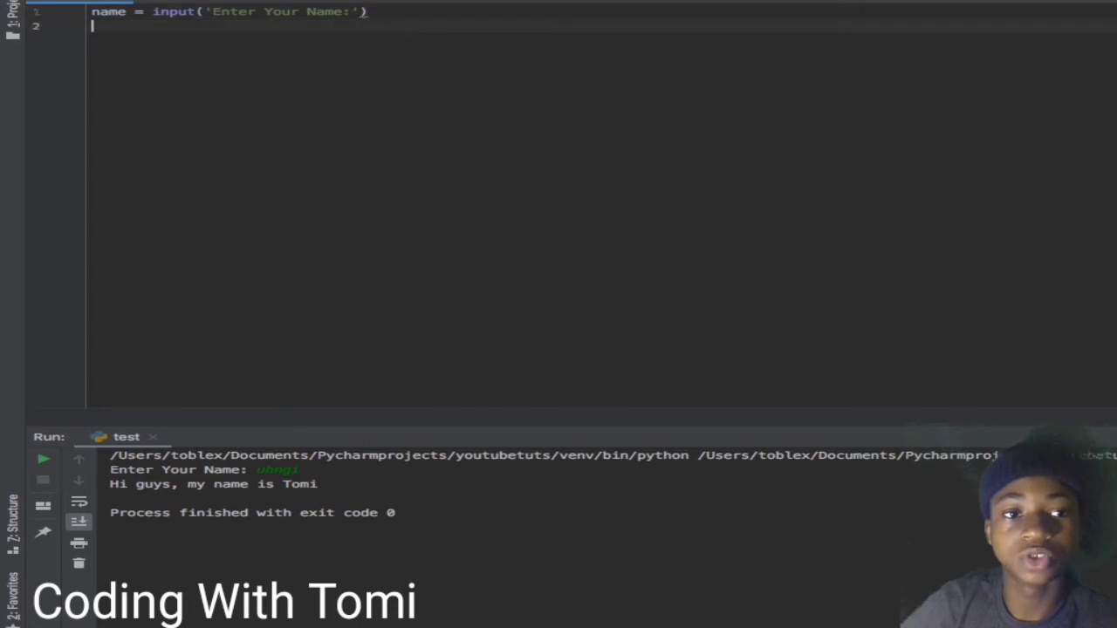
Step: Add line 2: age = input('Enter Your Age:')
type("age = in")
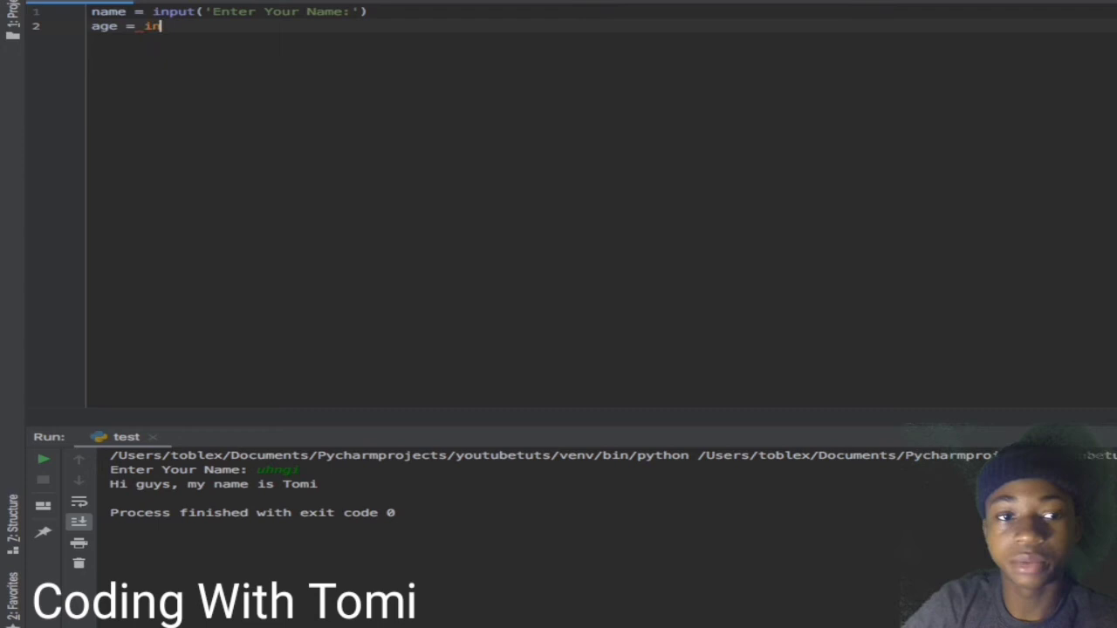
type("put()")
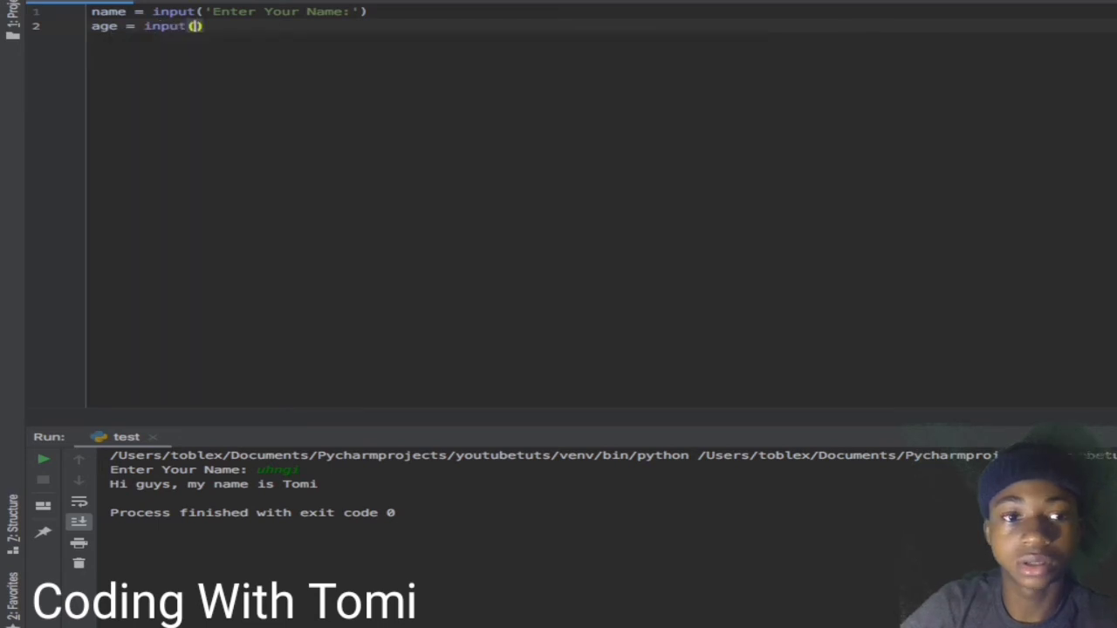
type("'E'")
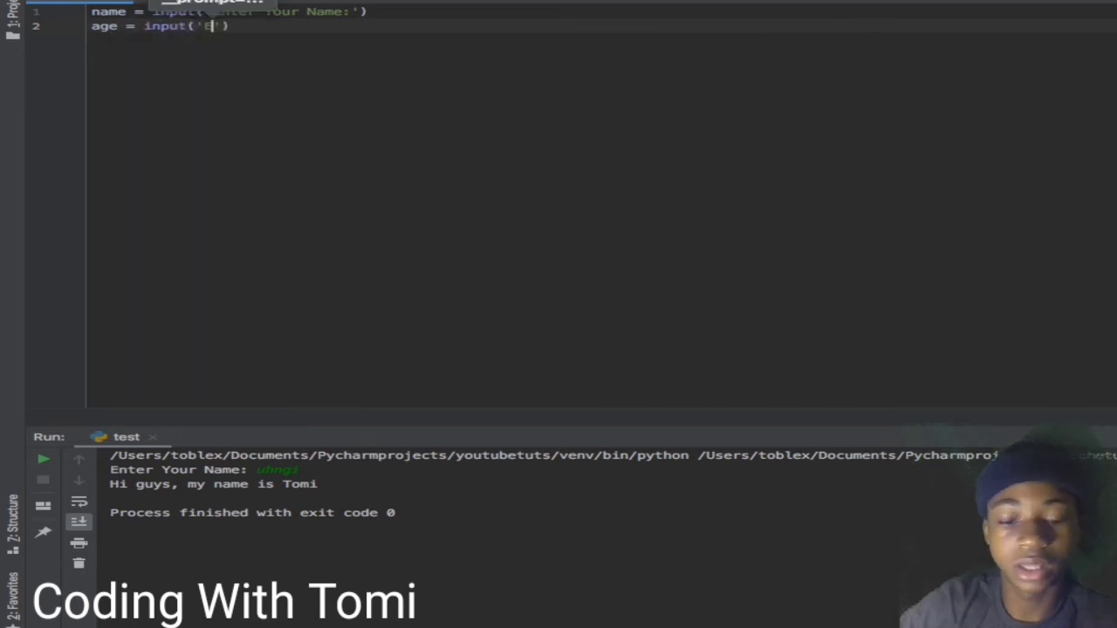
type("Enter Yo")
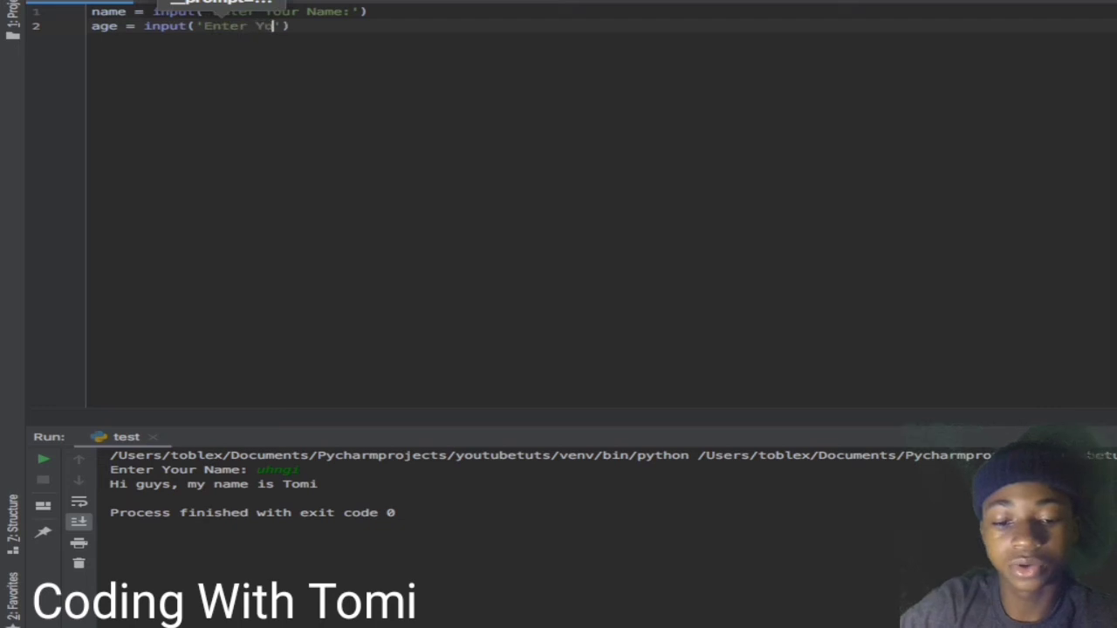
type("ur aGE")
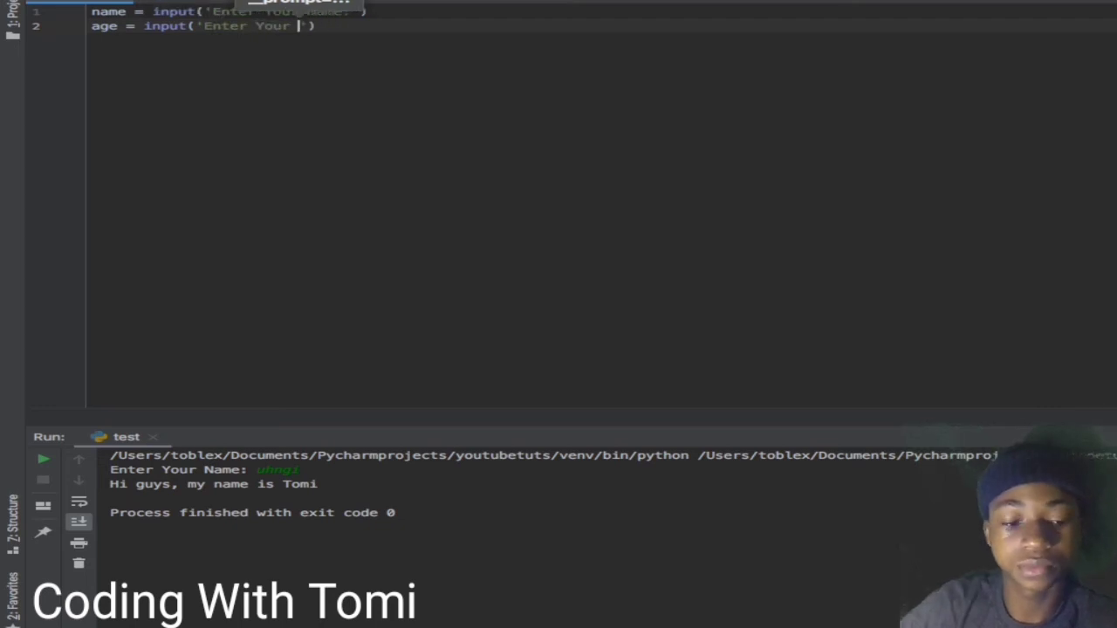
type("Agw:")
type("pri")
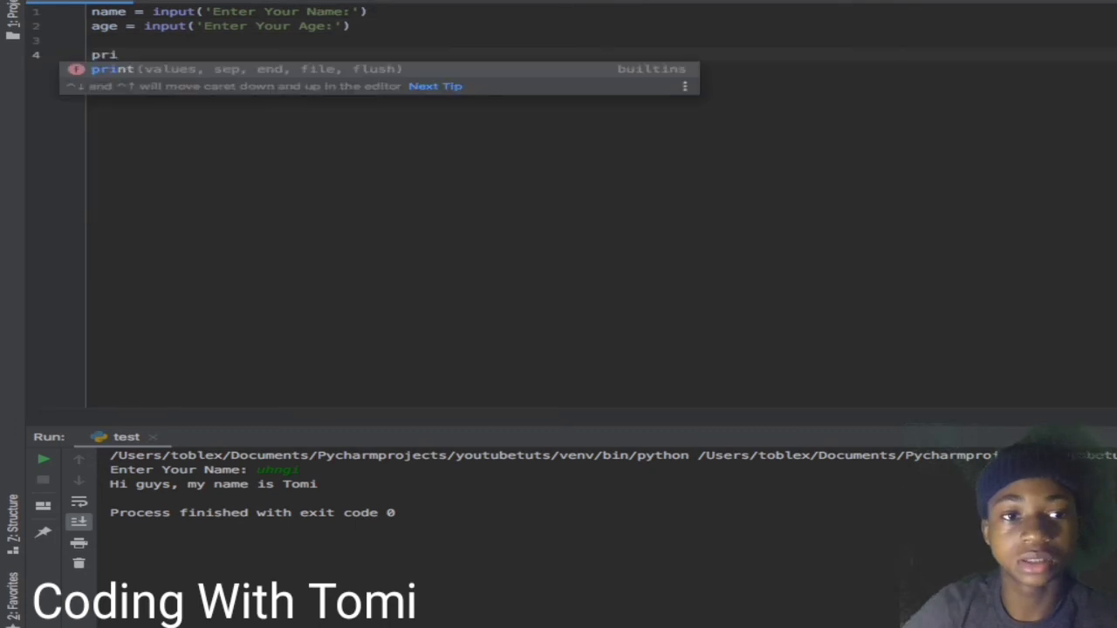
Step: Start the print line with 'Your name is ' + name +
type("nt('")
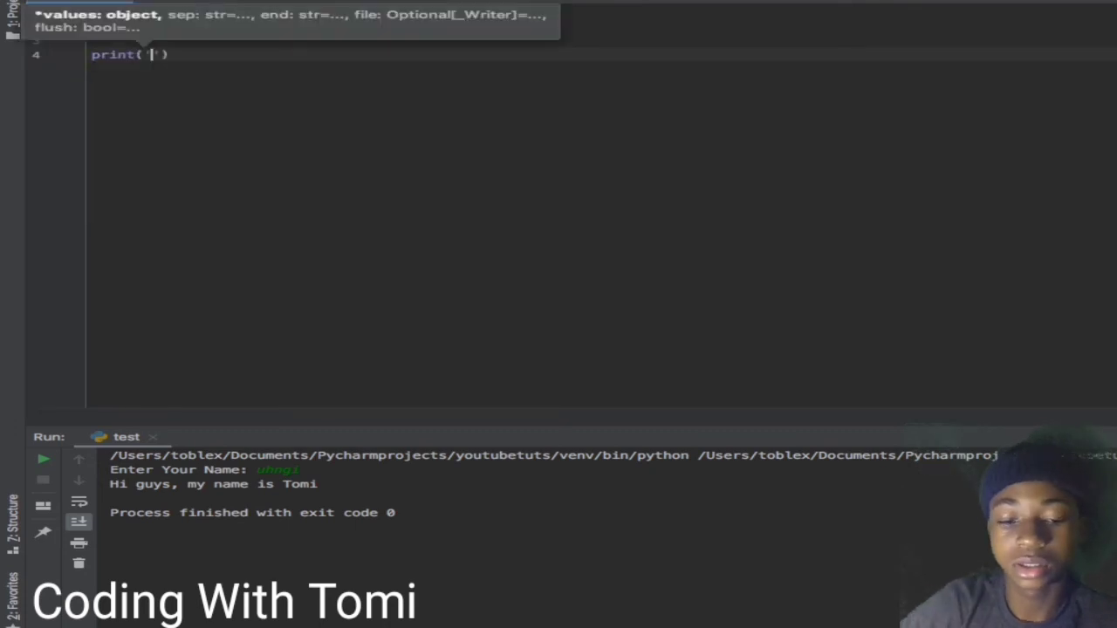
type("Your")
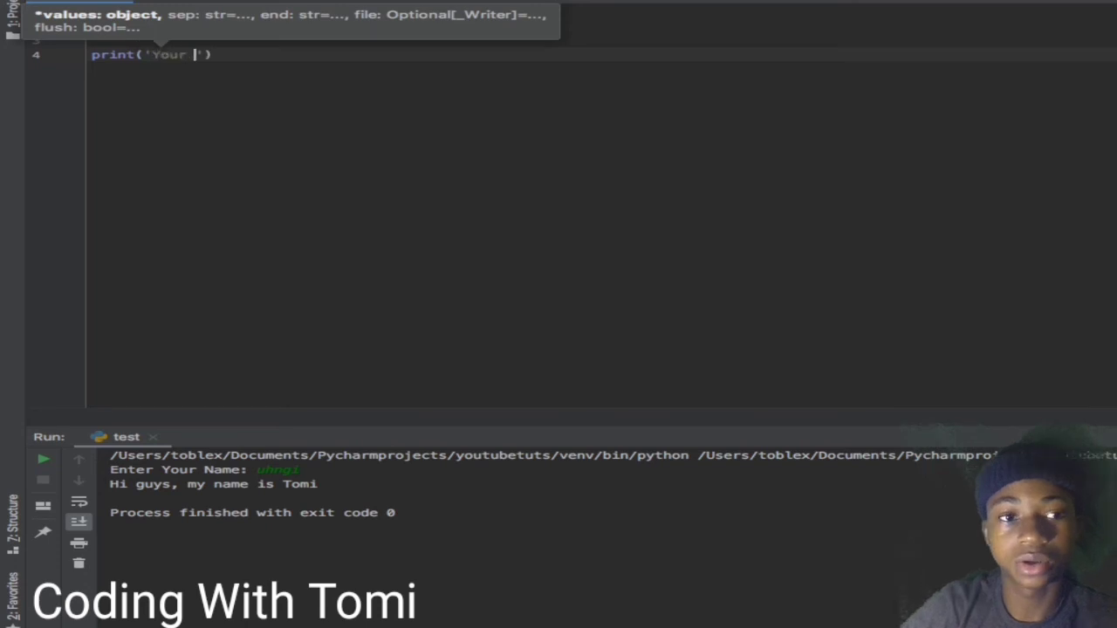
type("name")
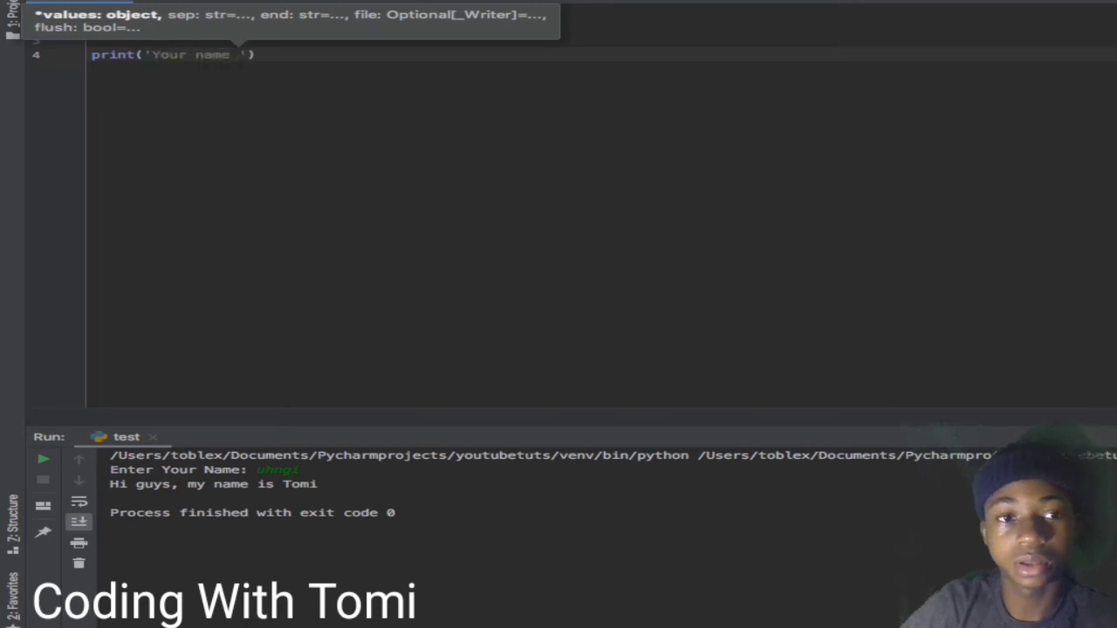
type("is")
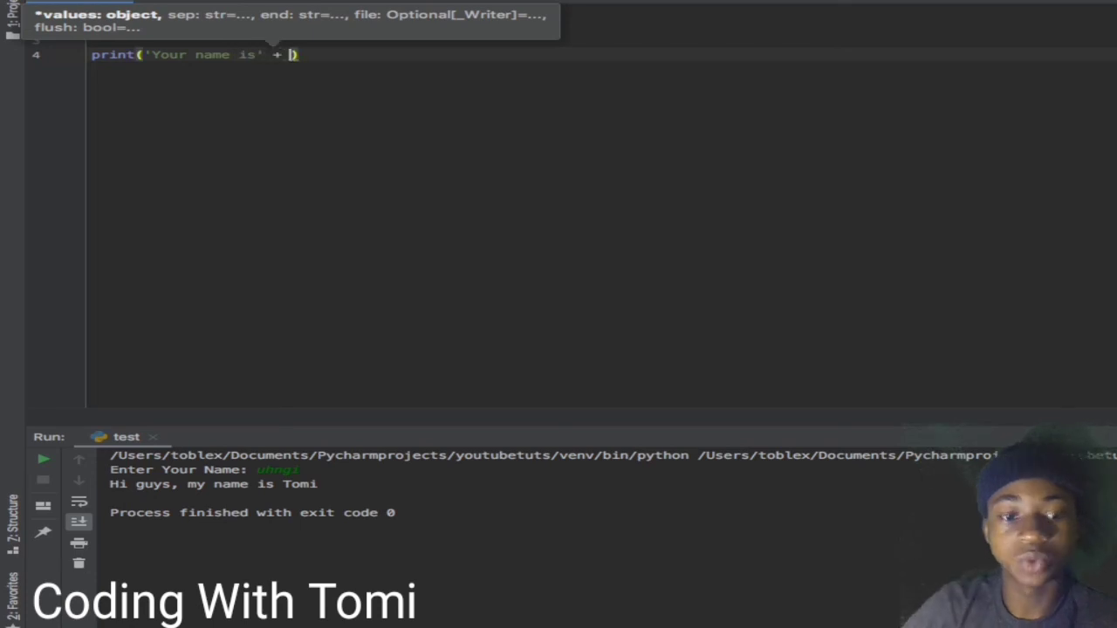
type("nam")
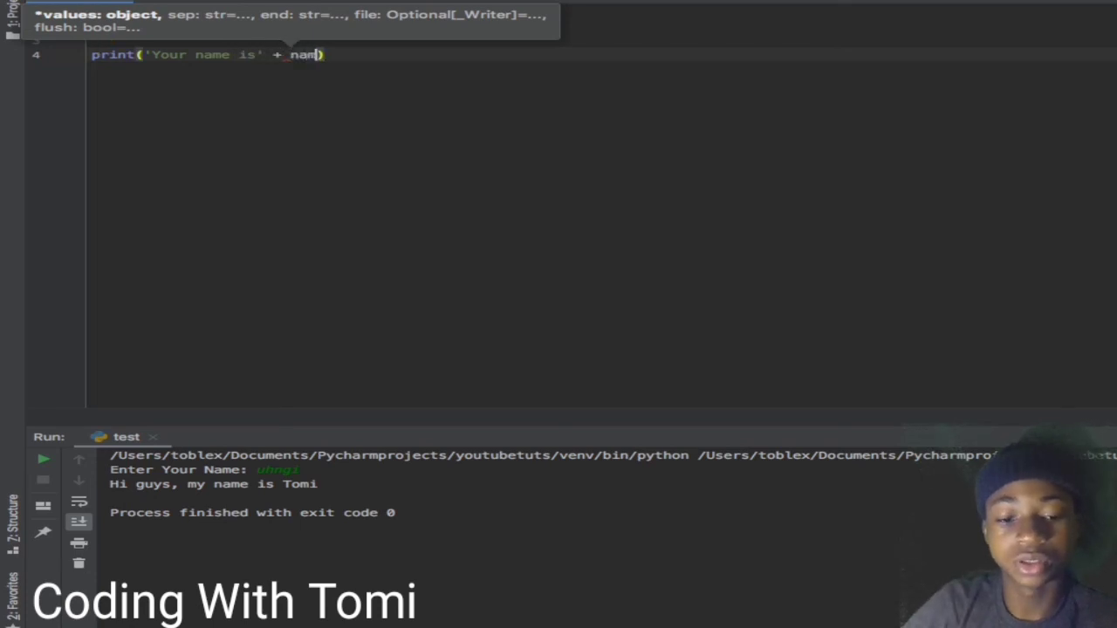
type("e")
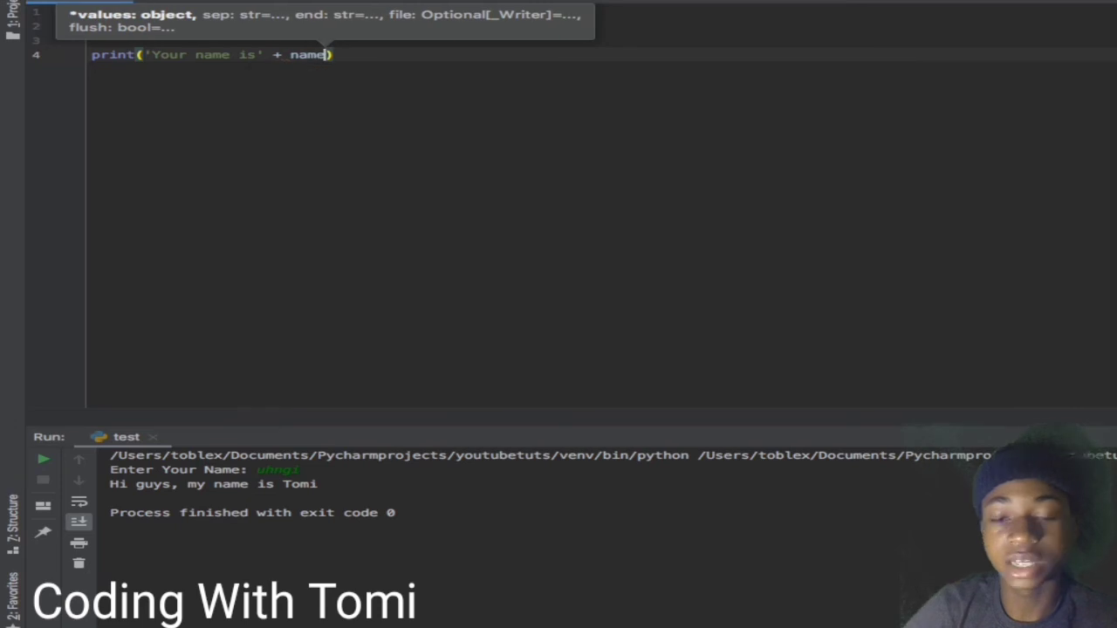
type("+")
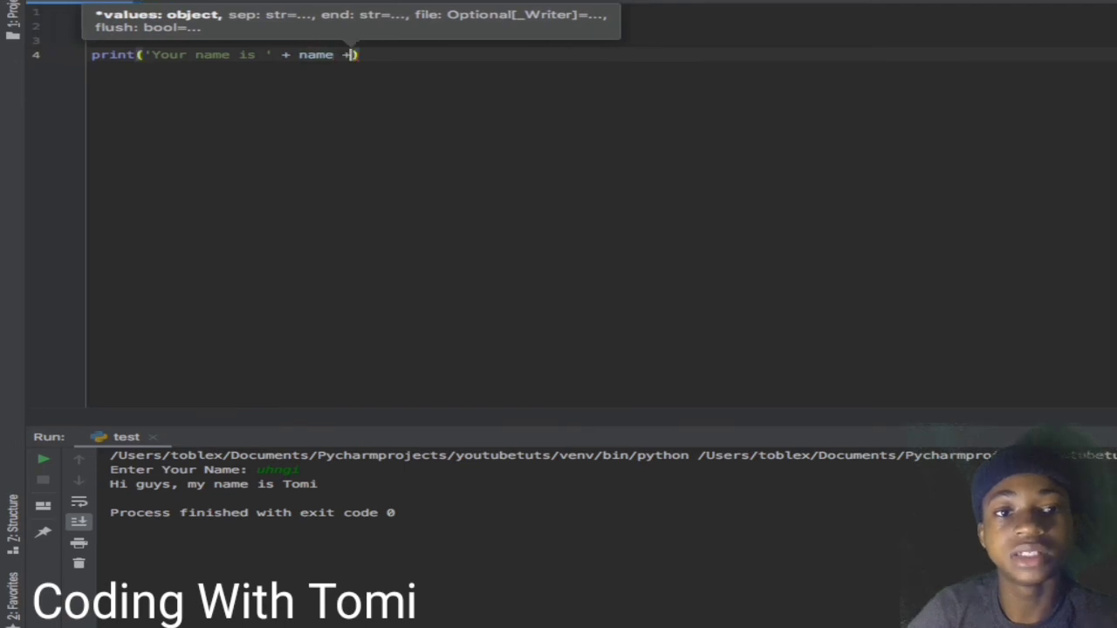
Step: Finish the print with '. And you are ' + age + 'Years Old'
type("''")
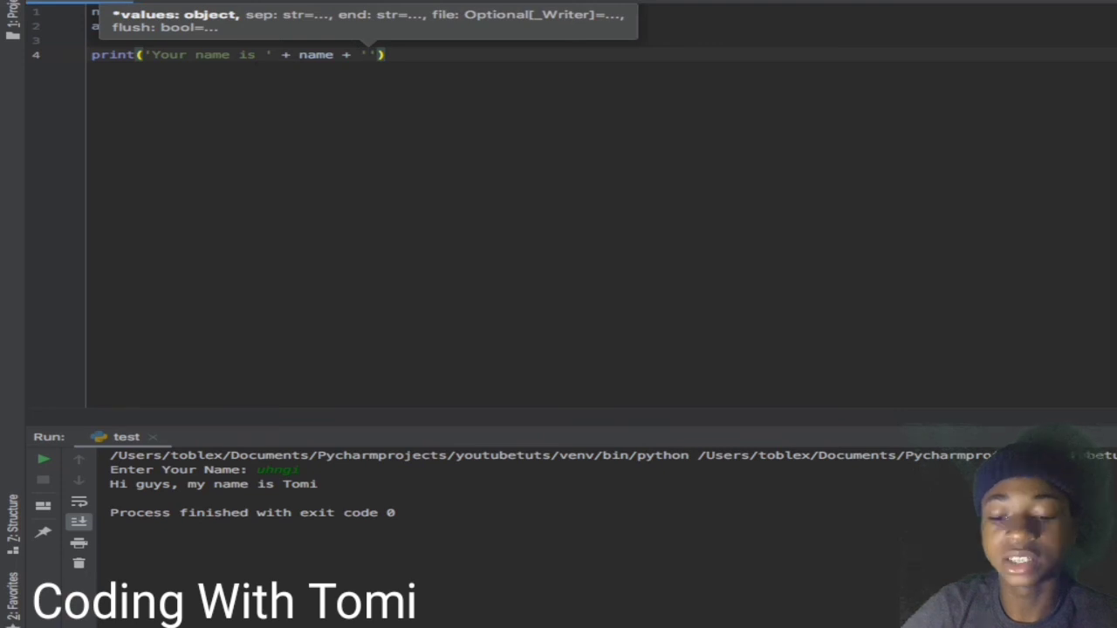
type(".")
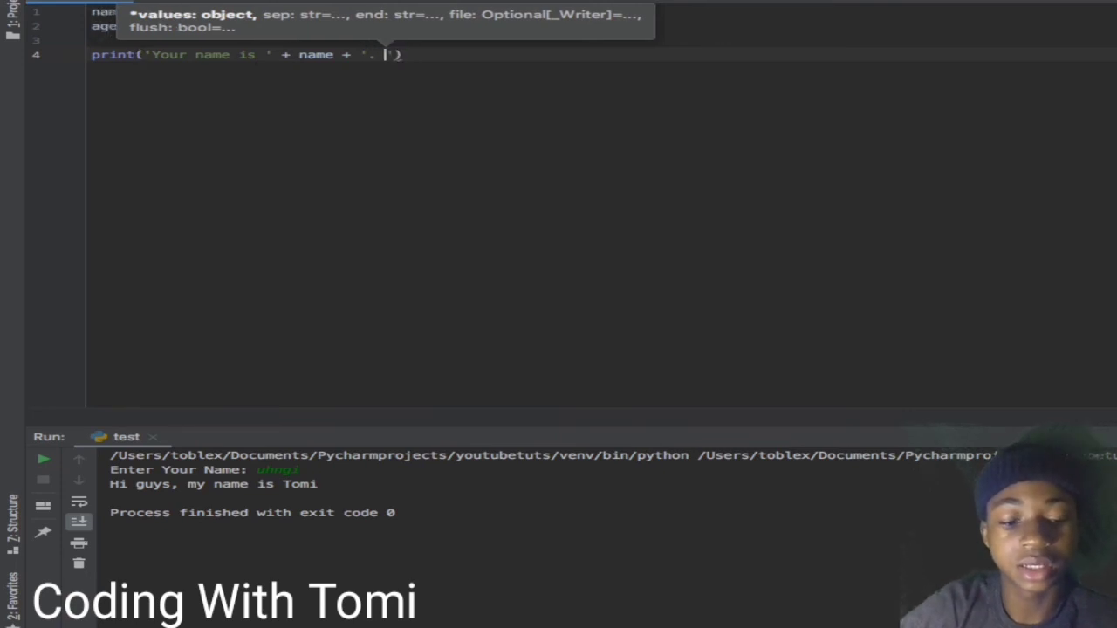
type("An")
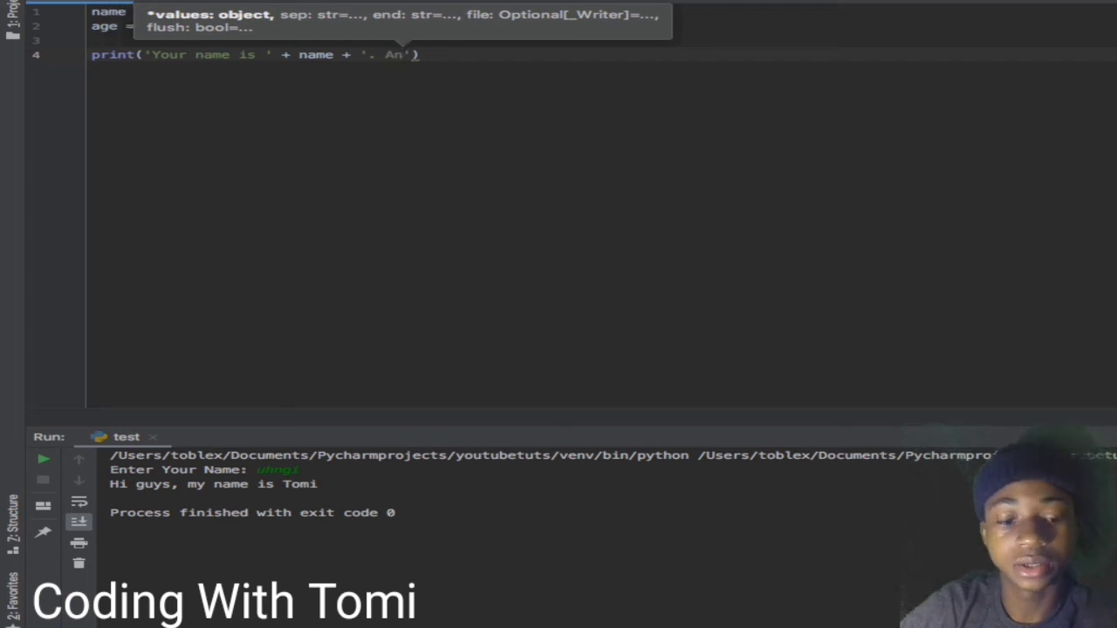
type("d you a")
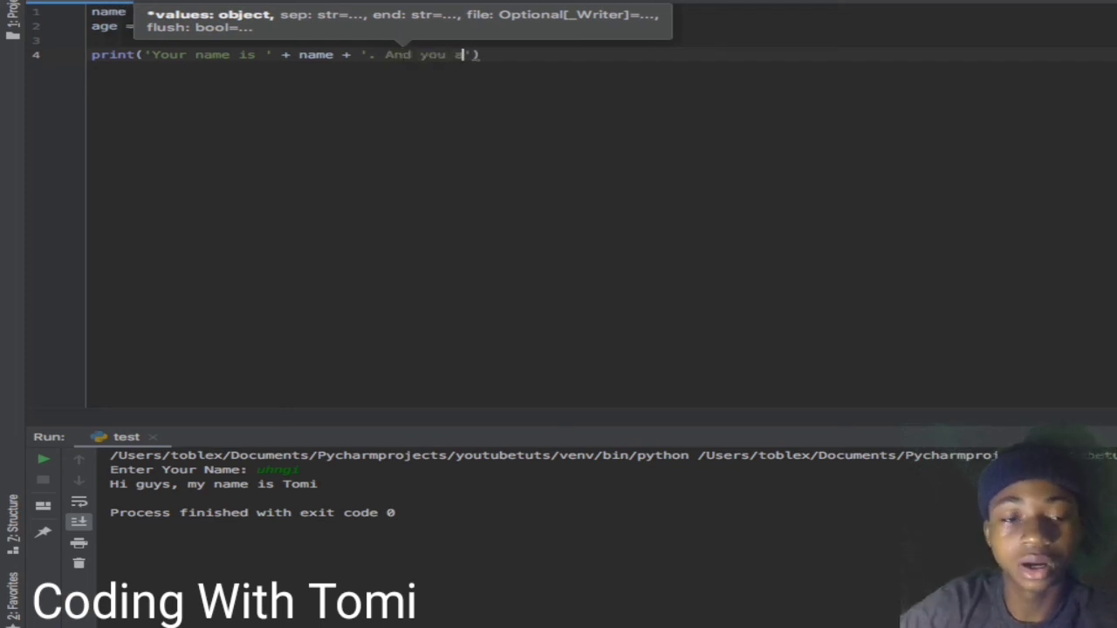
type("re '")
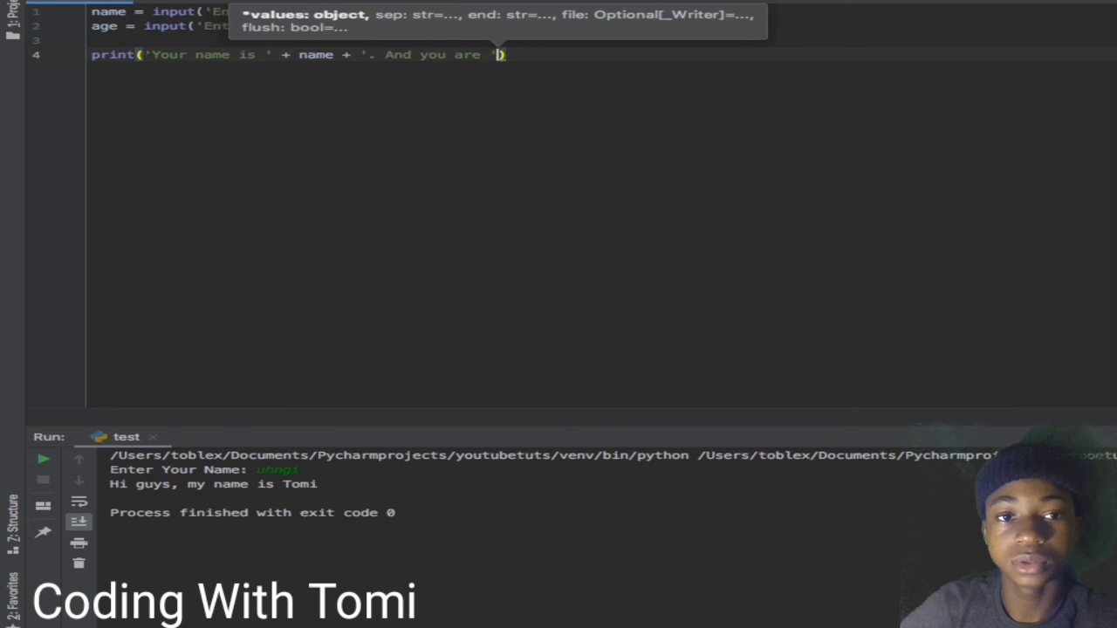
type("+")
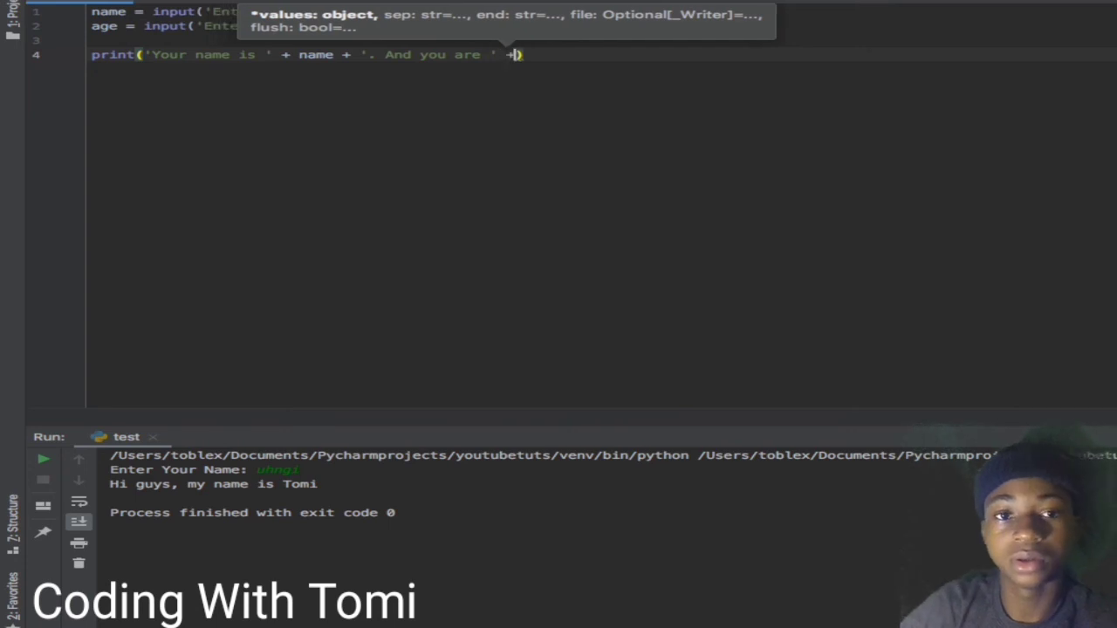
type("age")
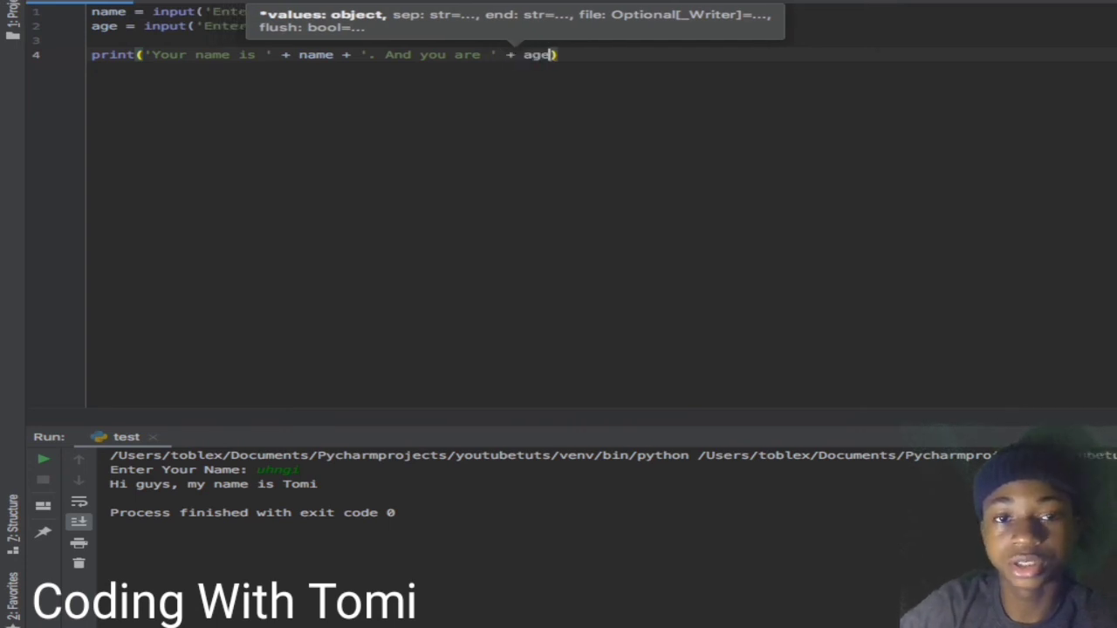
type("+")
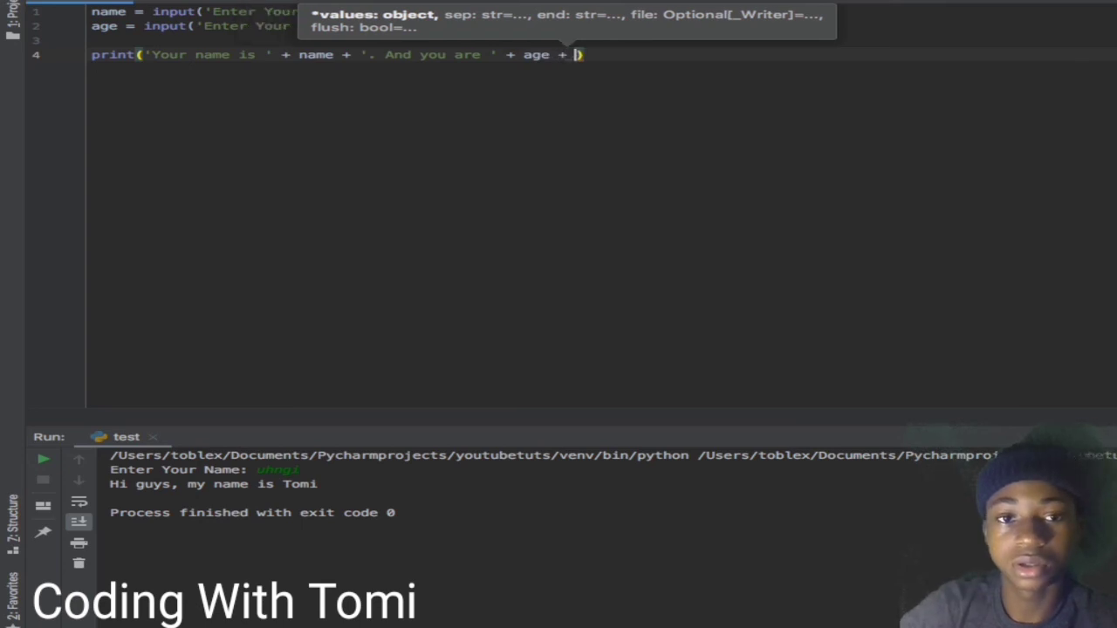
type("''")
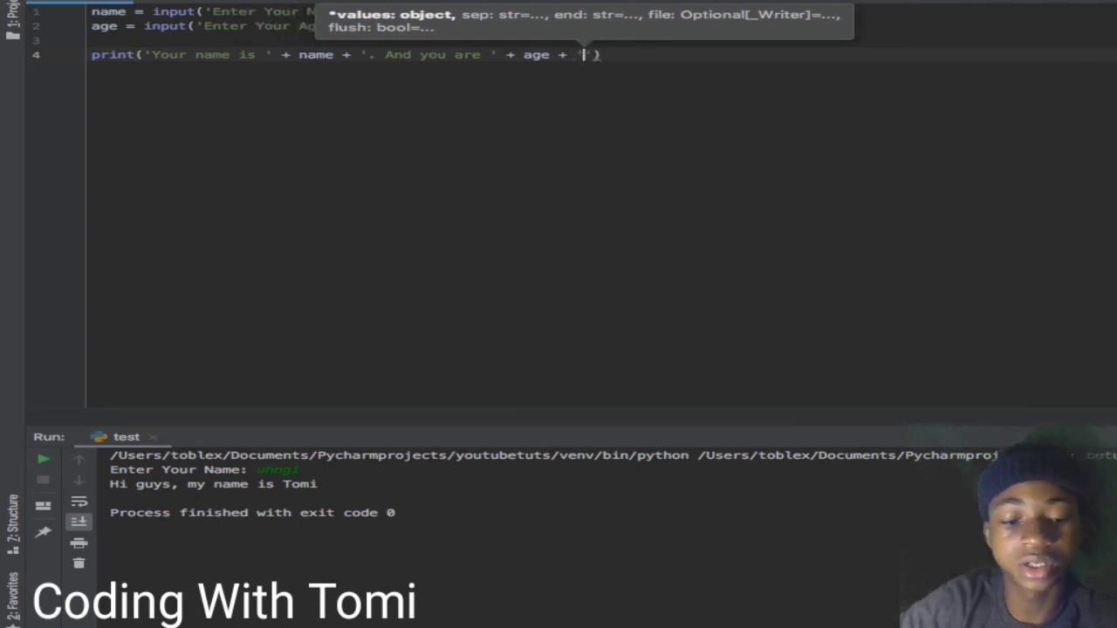
type("Years")
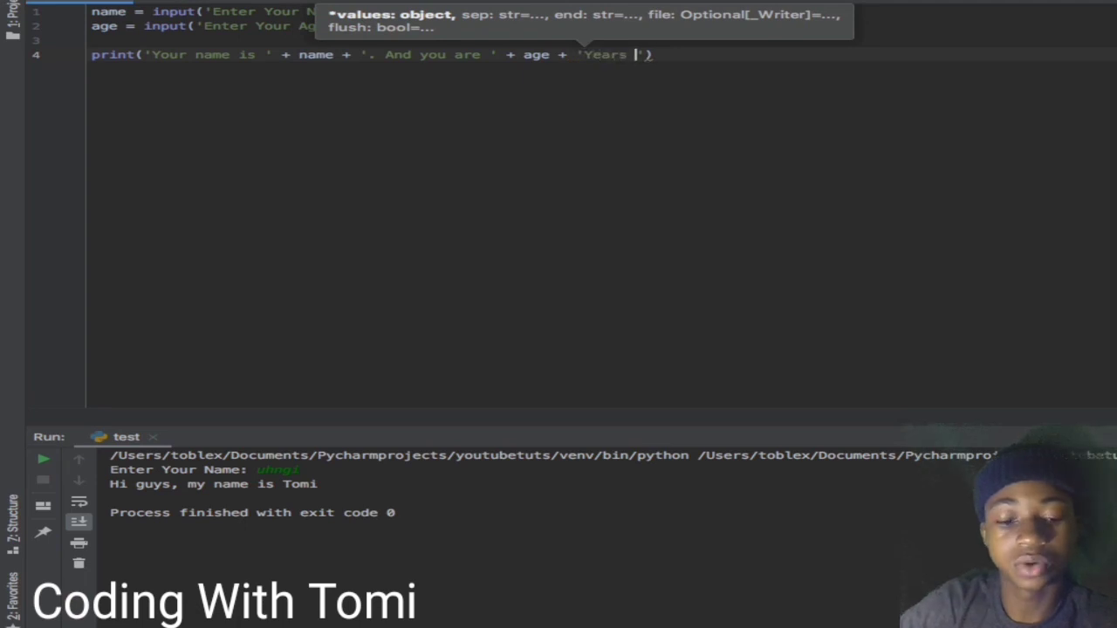
type("Old")
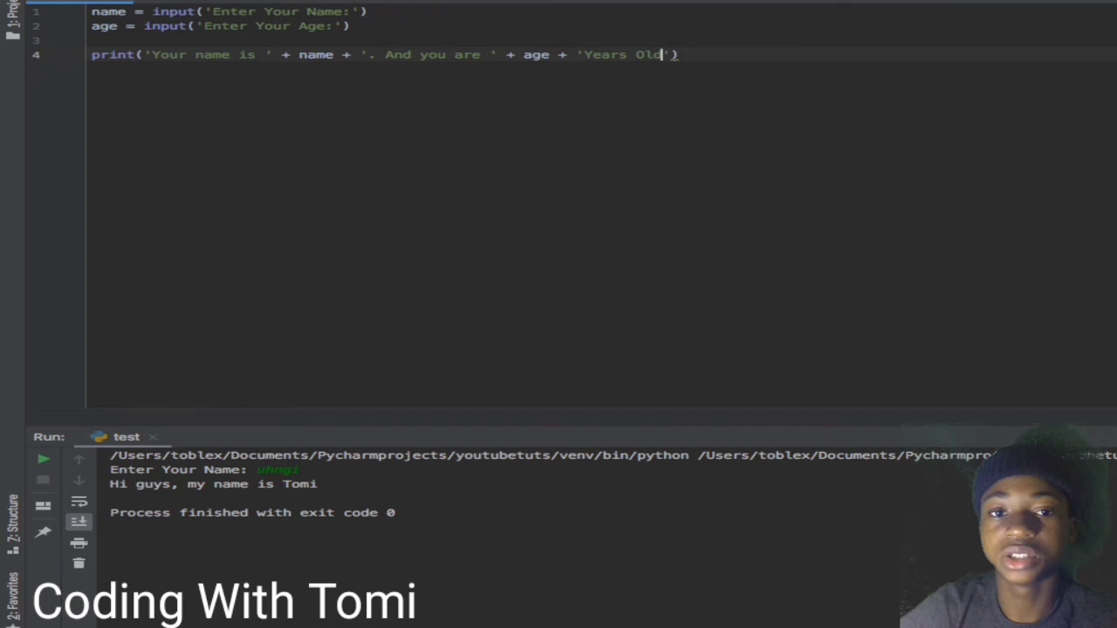
Step: Run the updated script and enter a name, reaching the age prompt
left_click(43, 458)
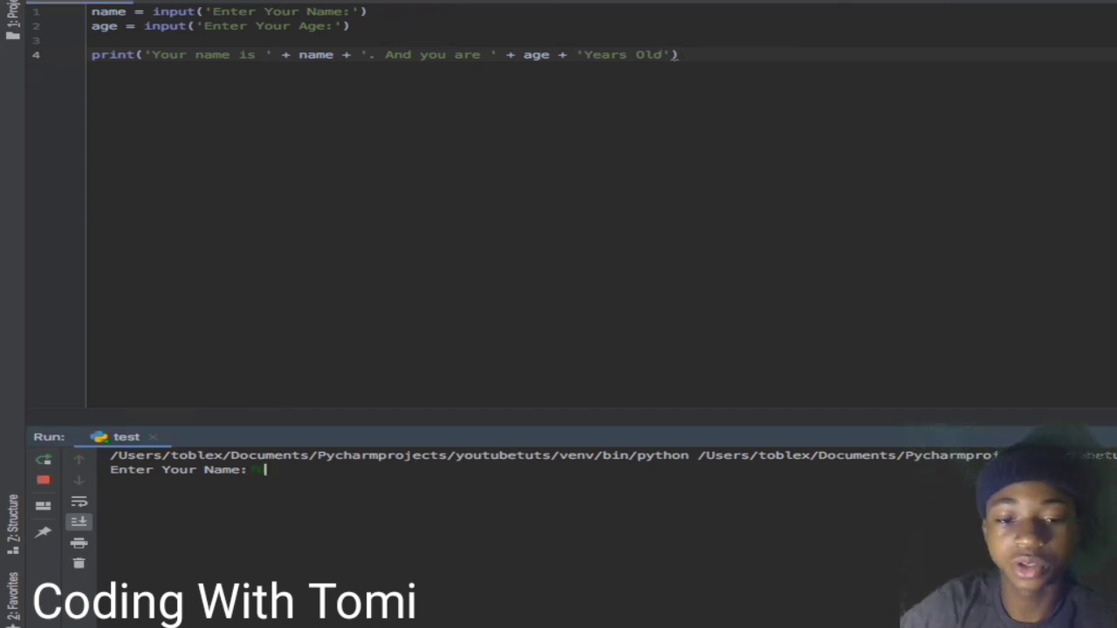
key("Return")
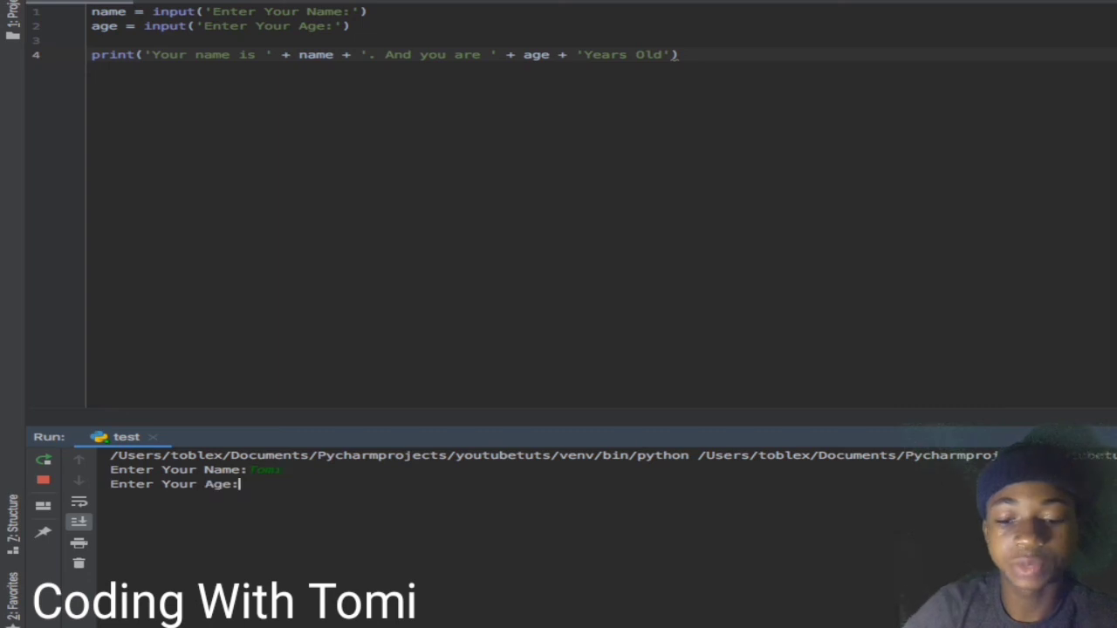